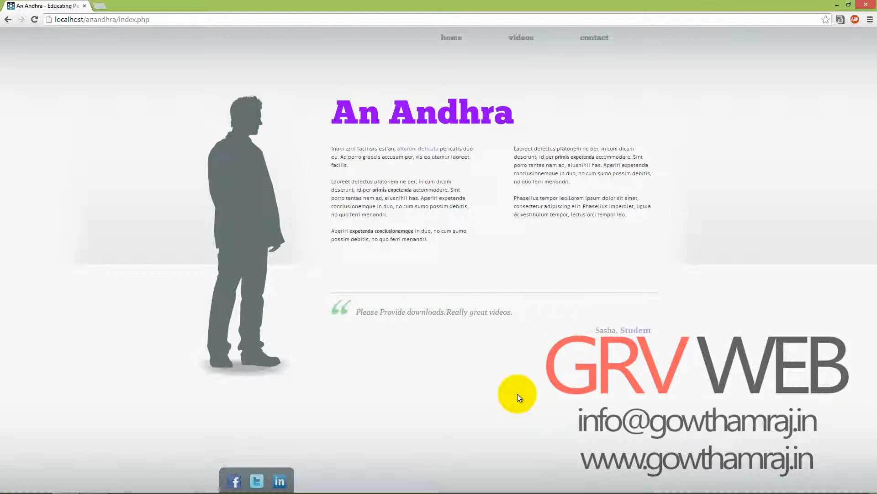
pyautogui.moveTo(448, 89)
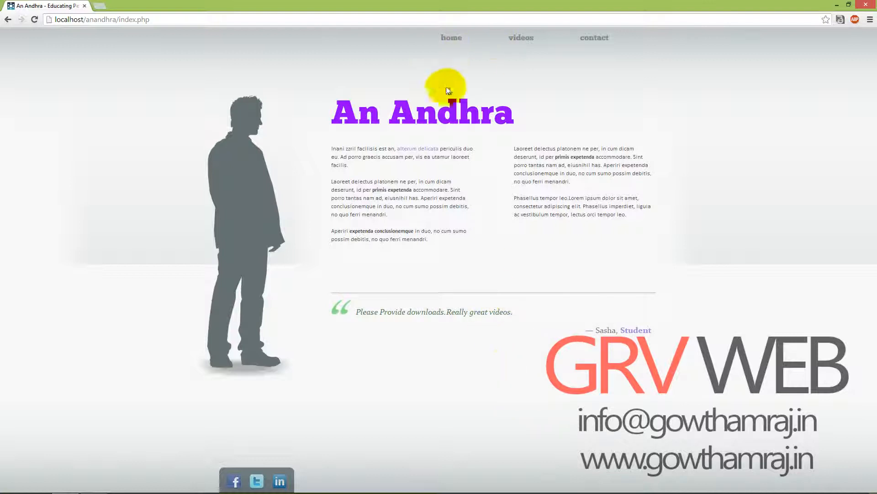
pyautogui.moveTo(384, 127)
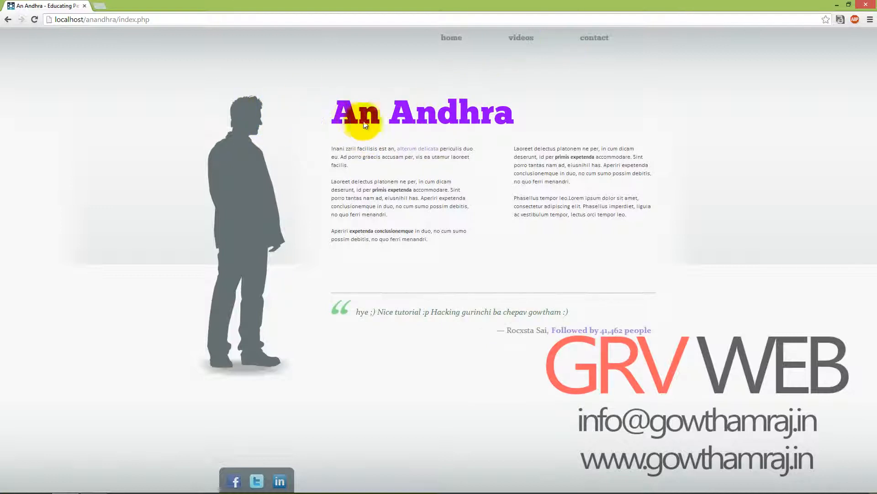
pyautogui.moveTo(526, 110)
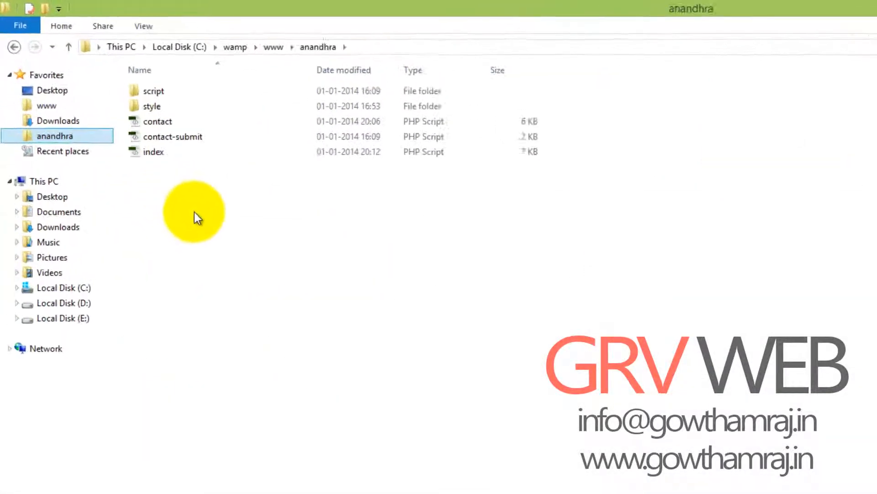
# Show the anandhra folder as large icons, select contact and contact-submit, then open index.
pyautogui.rightClick(194, 214)
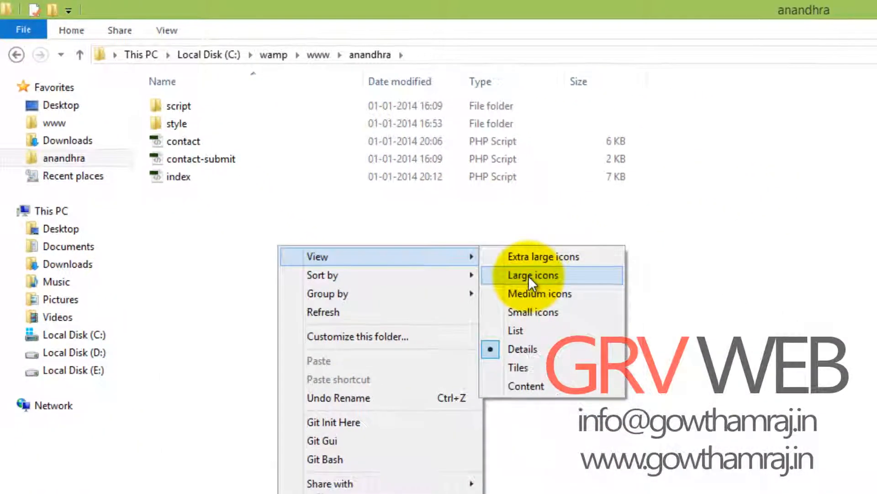
pyautogui.click(532, 275)
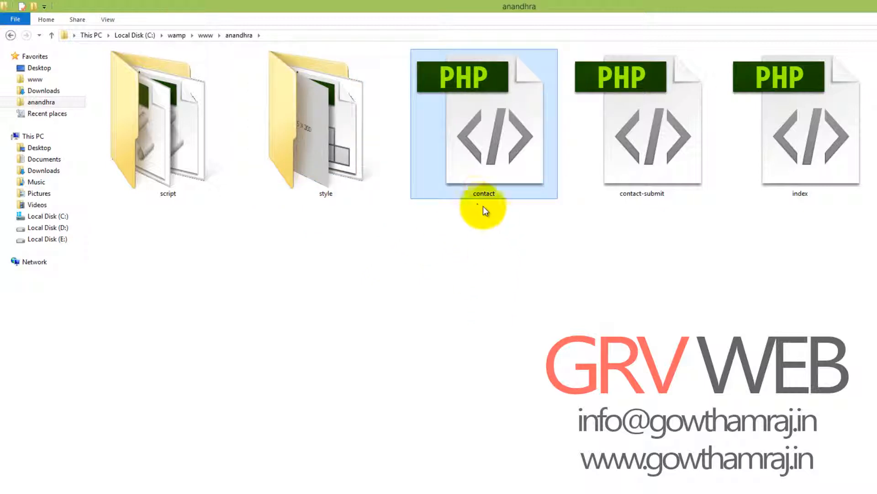
pyautogui.click(642, 134)
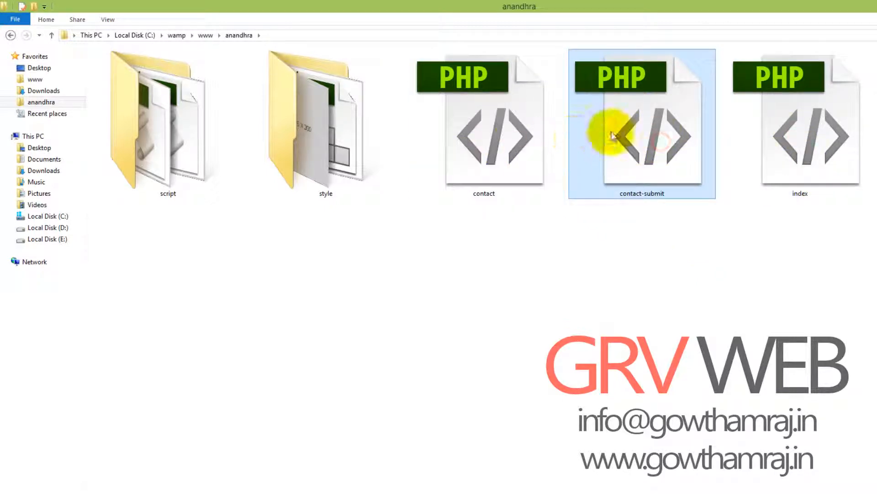
pyautogui.click(800, 135)
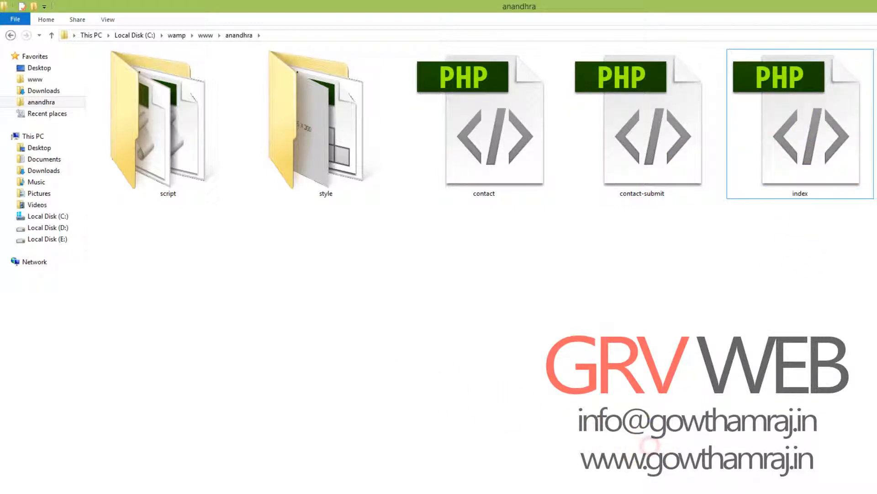
pyautogui.doubleClick(800, 123)
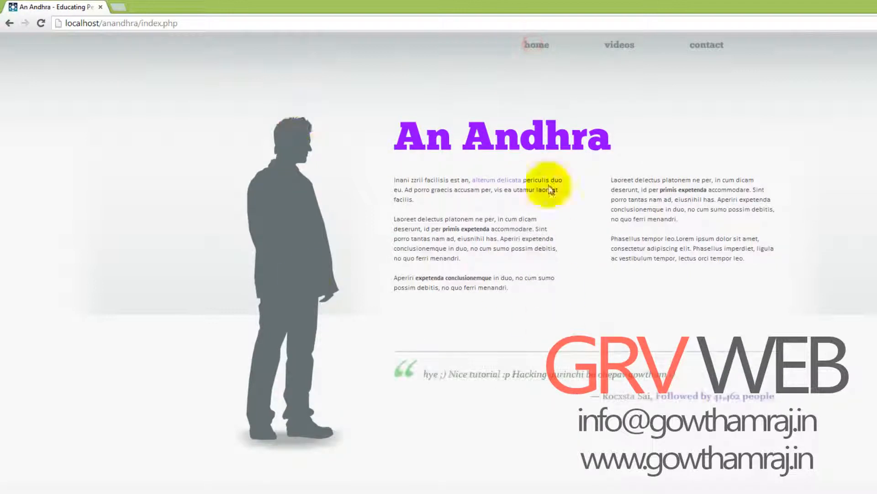
pyautogui.moveTo(755, 295)
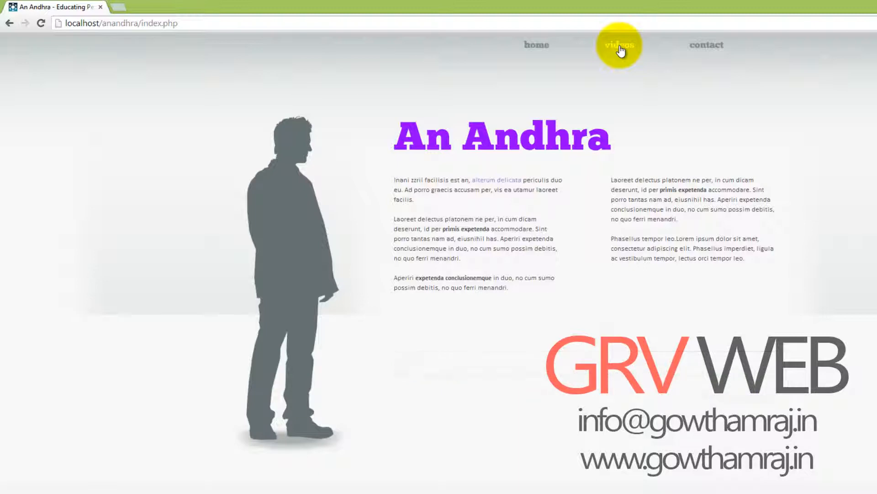
# Visit the site's contact.php page in Chrome, then go back to index.php.
pyautogui.click(618, 45)
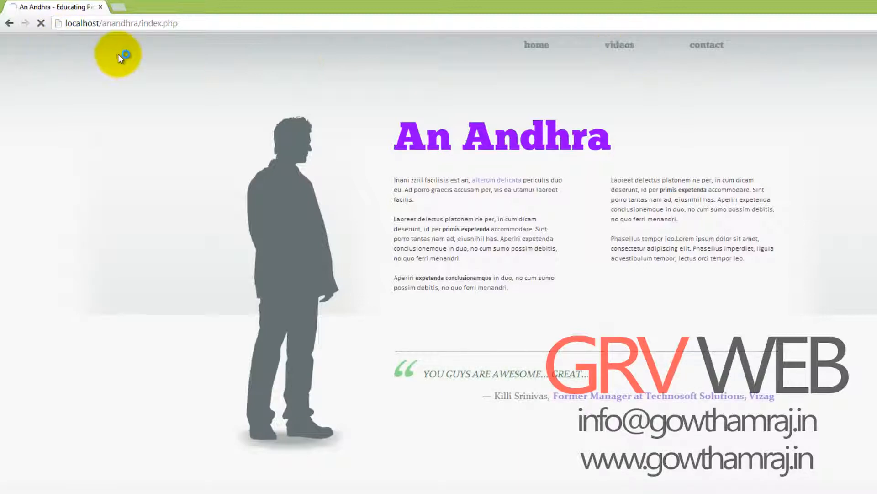
pyautogui.click(118, 22)
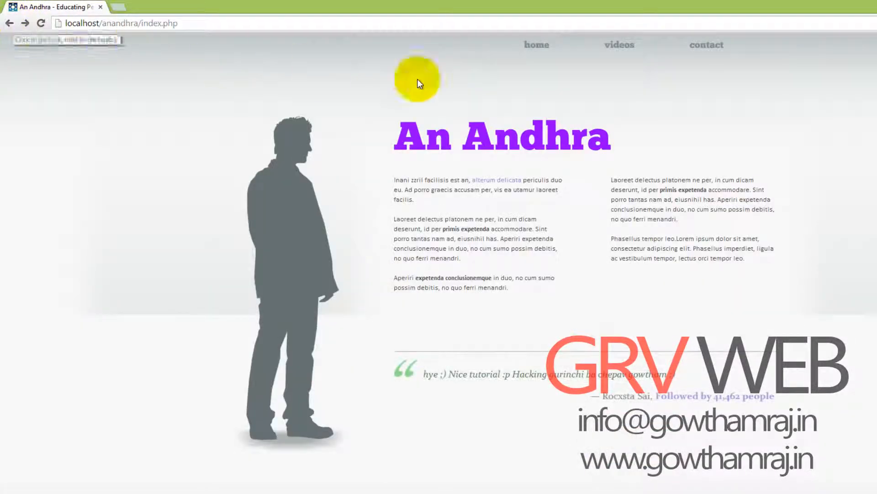
pyautogui.click(706, 45)
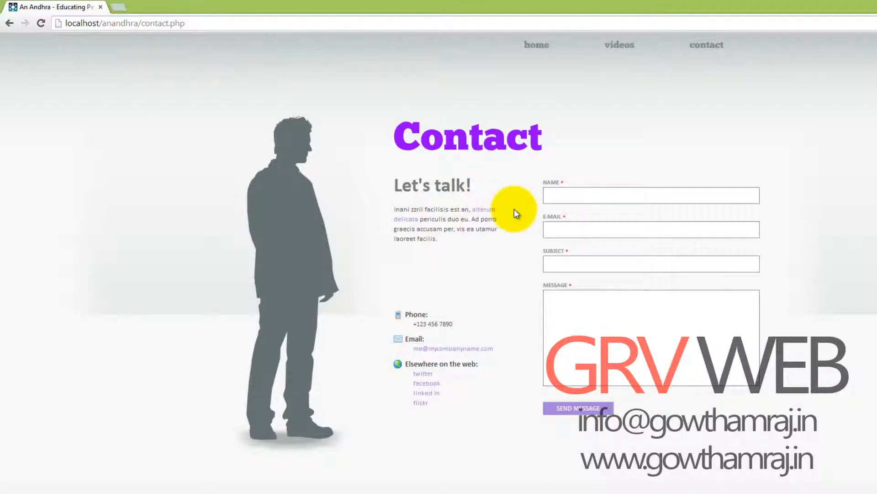
pyautogui.click(9, 23)
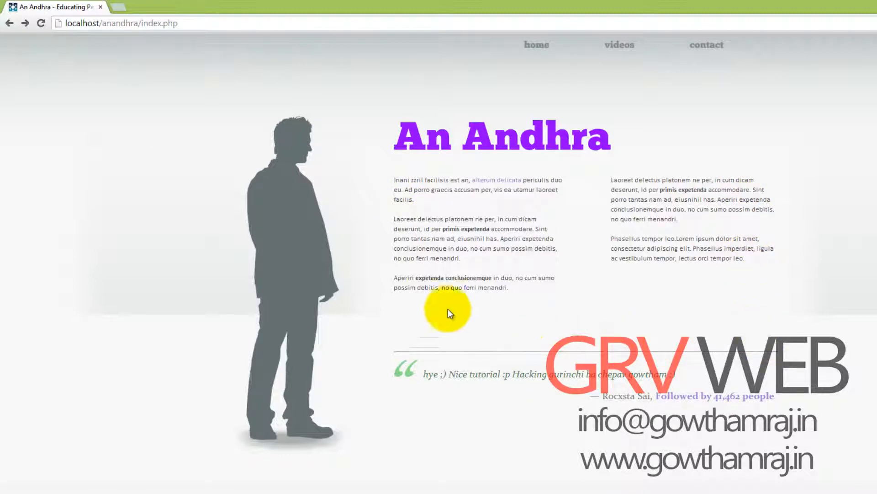
pyautogui.moveTo(731, 291)
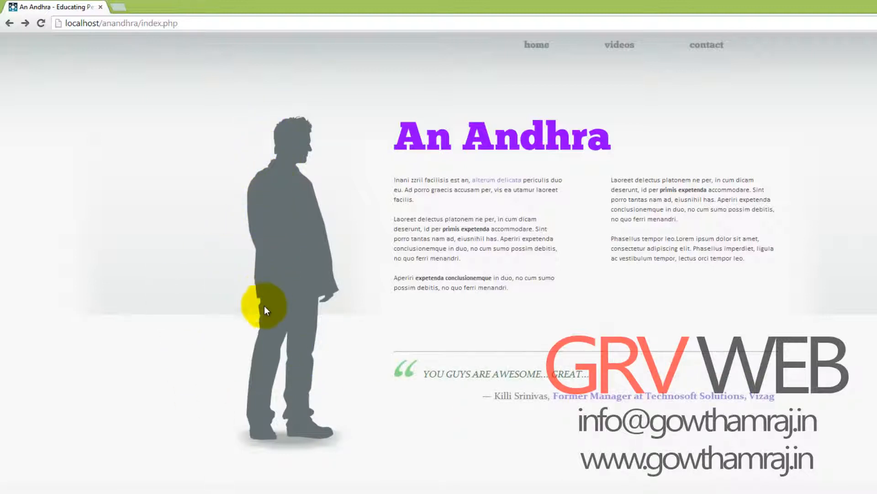
pyautogui.moveTo(318, 142)
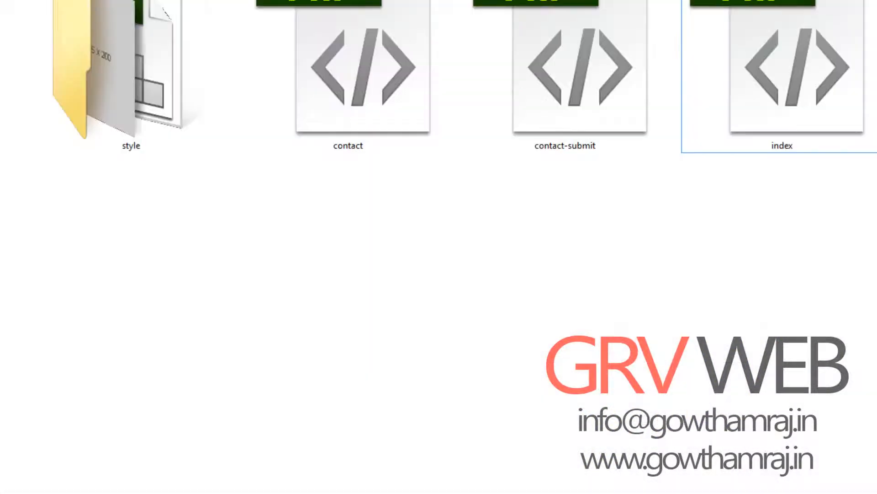
# Open index.php in Dreamweaver and scroll through its head and body code.
pyautogui.doubleClick(783, 68)
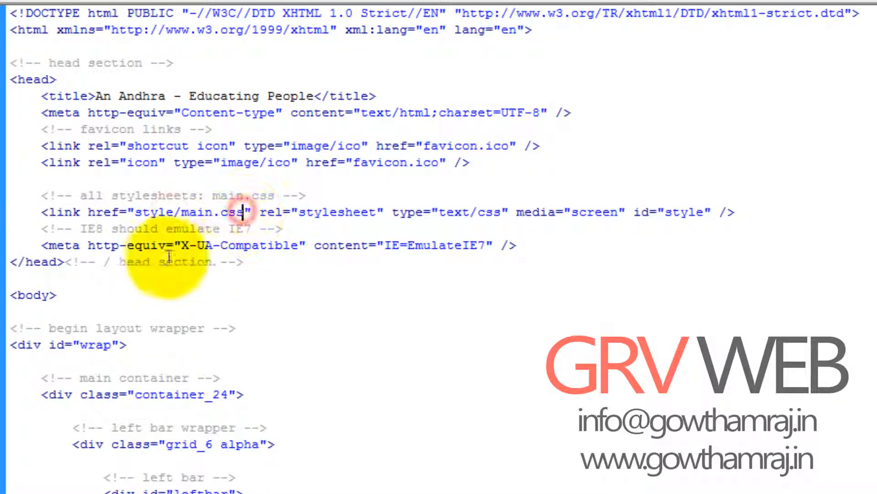
pyautogui.scroll(-3)
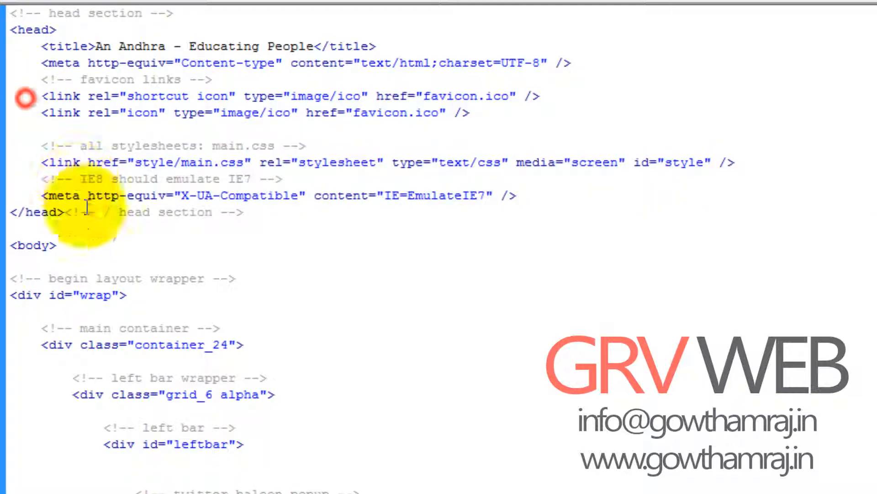
pyautogui.scroll(-3)
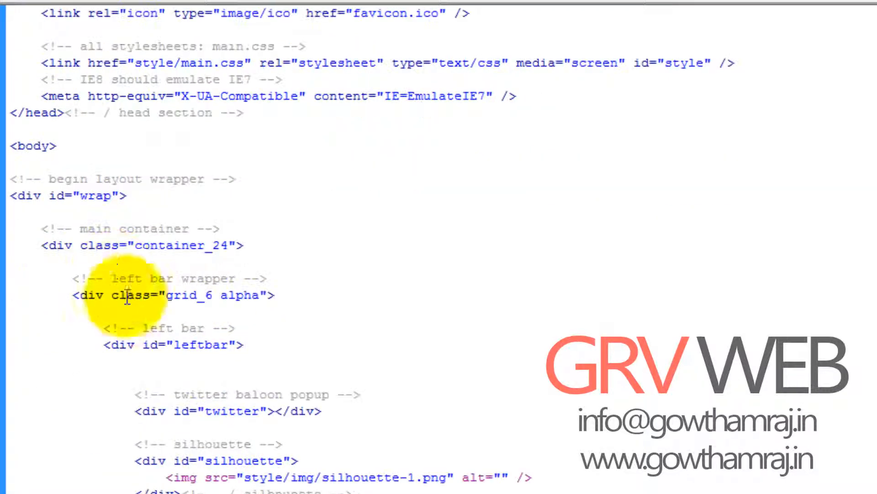
pyautogui.scroll(-3)
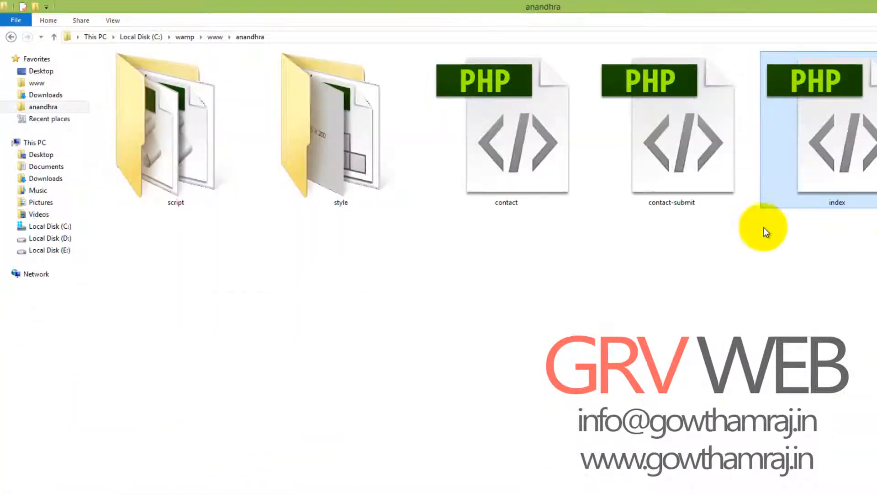
# Reopen index.php in Code view and scroll down toward the main content div.
pyautogui.doubleClick(838, 129)
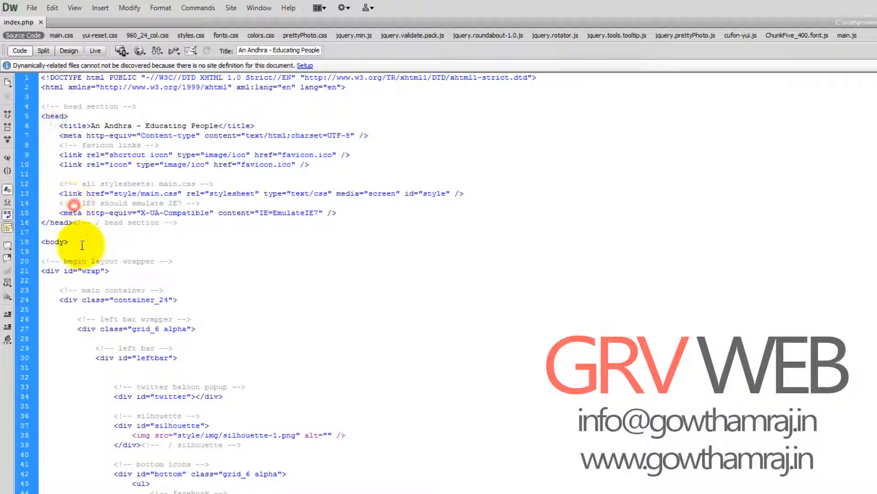
pyautogui.scroll(-3)
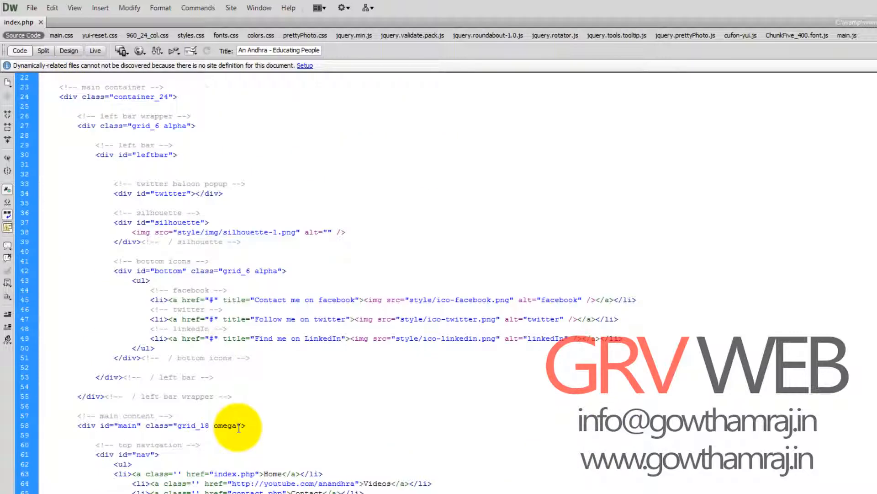
pyautogui.scroll(-3)
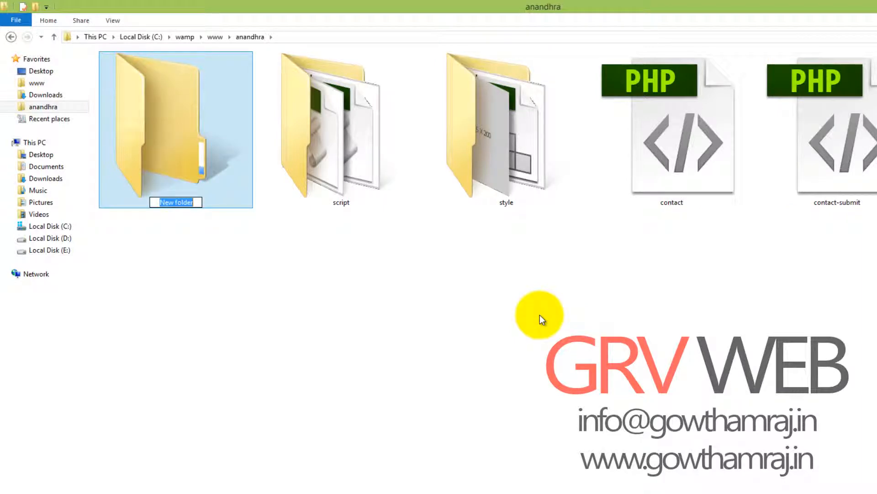
# Name the new folder in anandhra 'parts'.
pyautogui.write('parts')
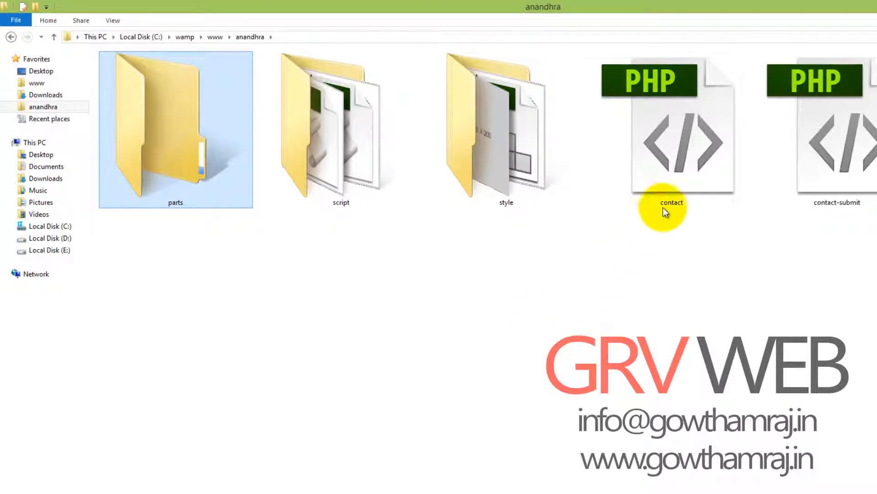
pyautogui.click(671, 129)
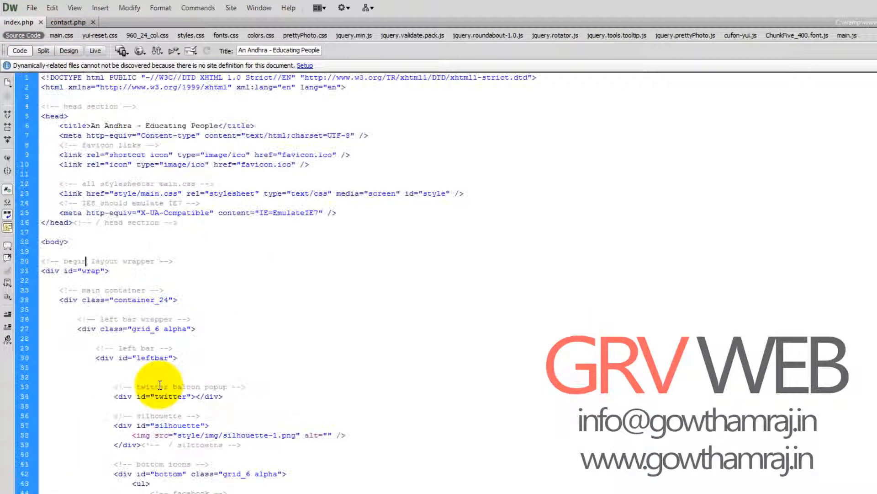
# Scroll index.php and select a block of its page markup.
pyautogui.scroll(-3)
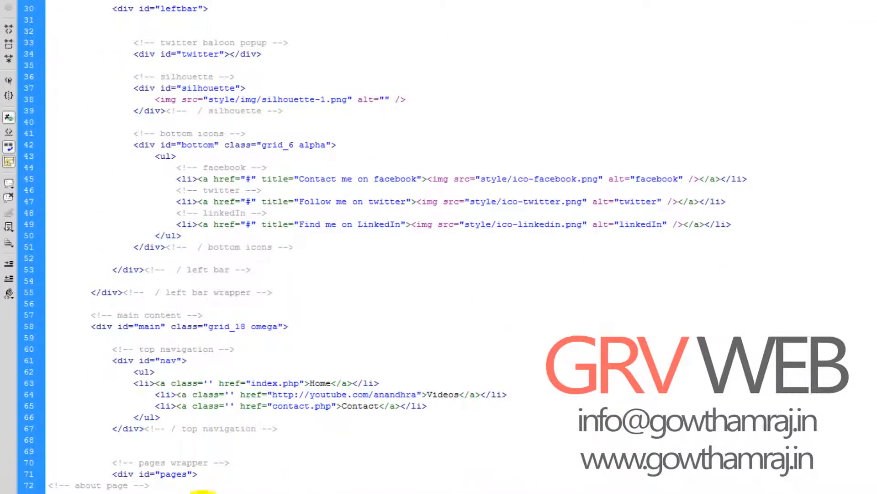
pyautogui.moveTo(182, 235); pyautogui.dragTo(278, 428)
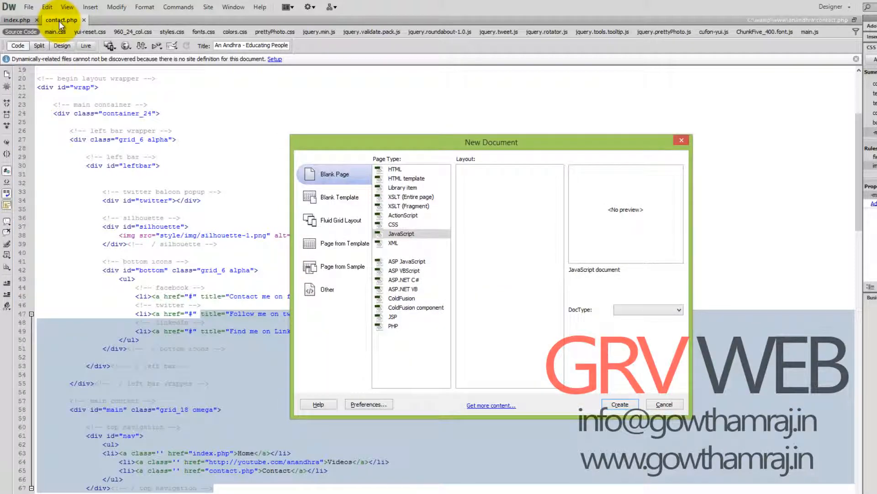
# Create a blank PHP document and save it as header.php in the parts folder.
pyautogui.click(394, 326)
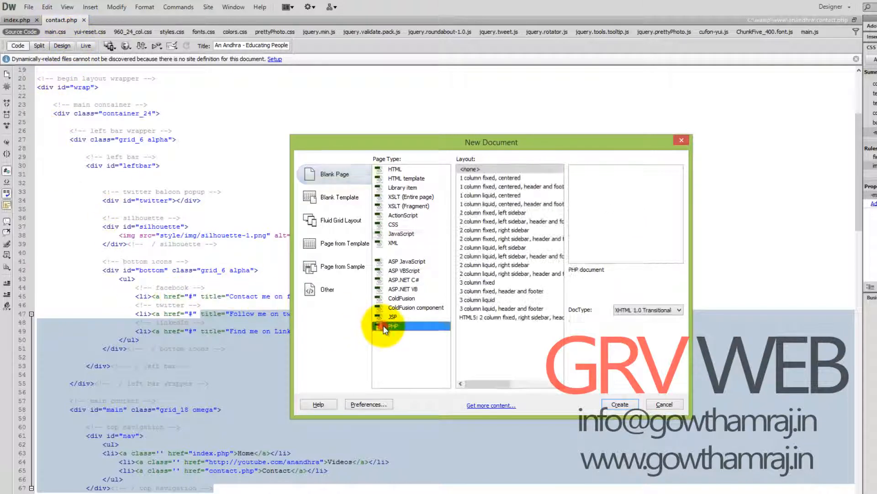
pyautogui.click(619, 404)
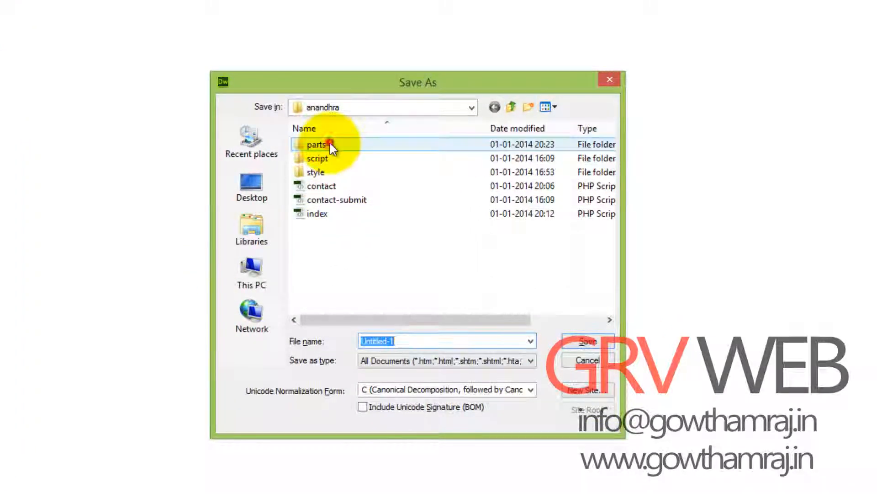
pyautogui.doubleClick(317, 145)
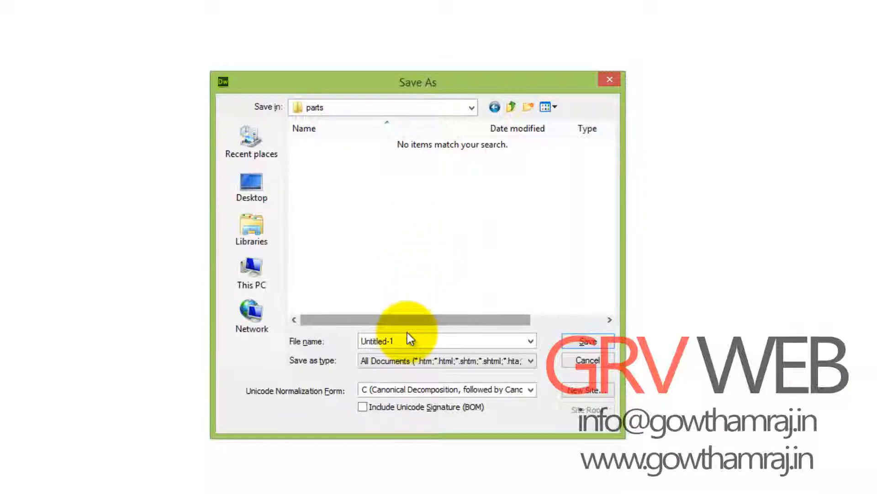
pyautogui.write('h')
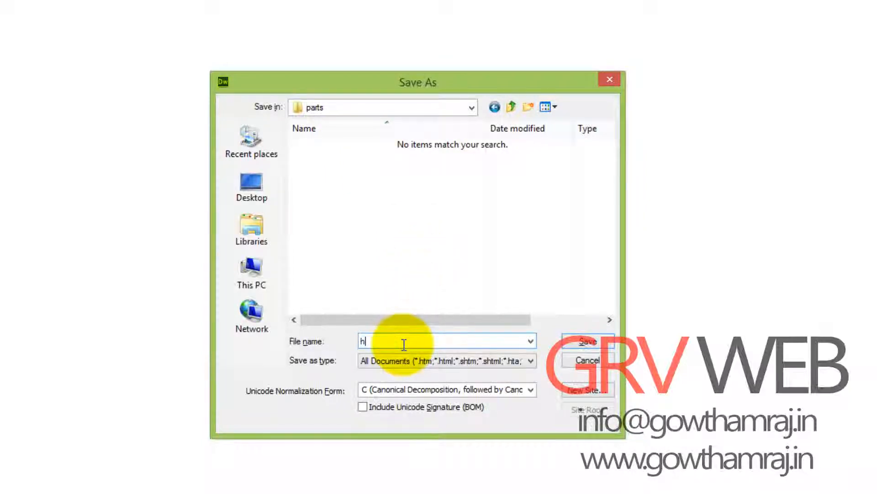
pyautogui.write('eaa')
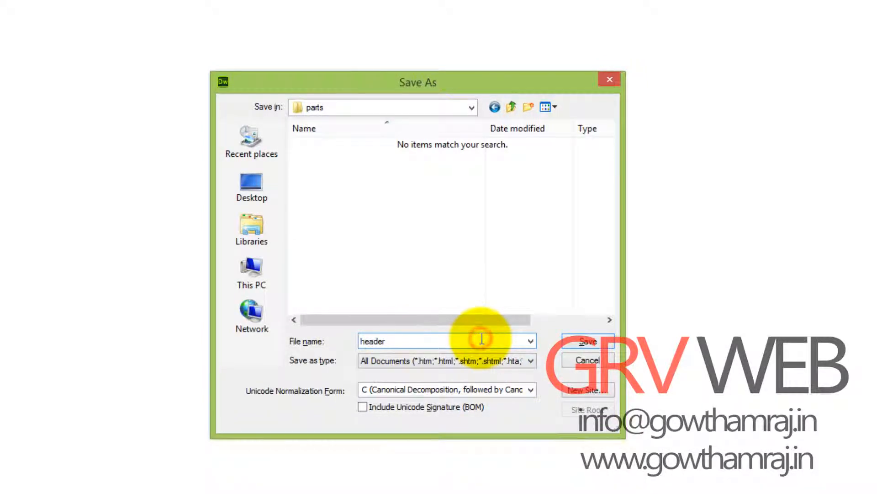
pyautogui.write('.php')
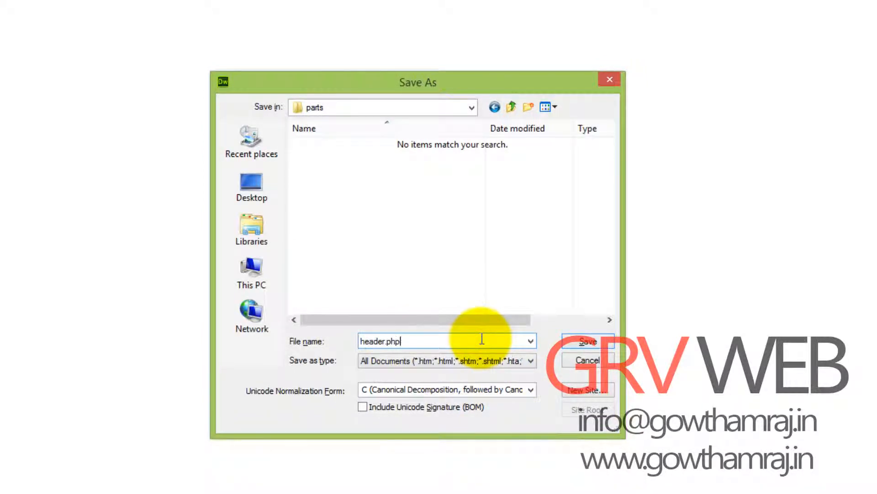
pyautogui.click(587, 341)
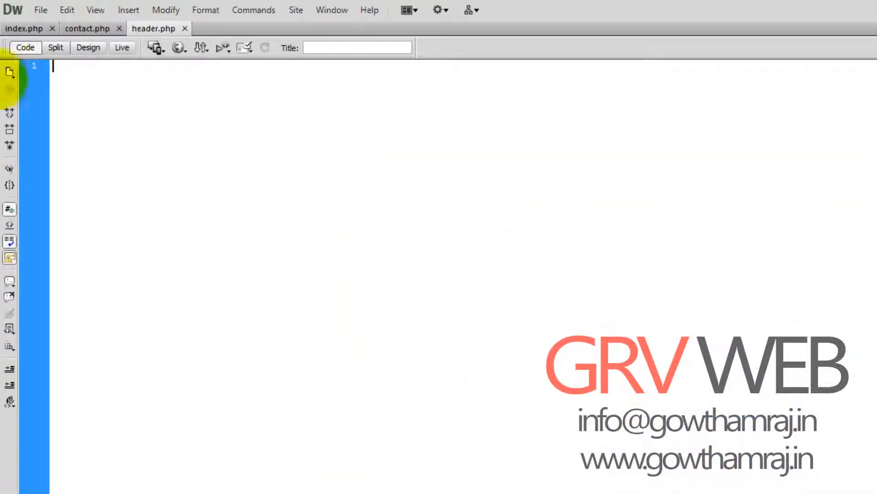
# Move between the contact.php and index.php tabs to take out the top header code.
pyautogui.click(87, 28)
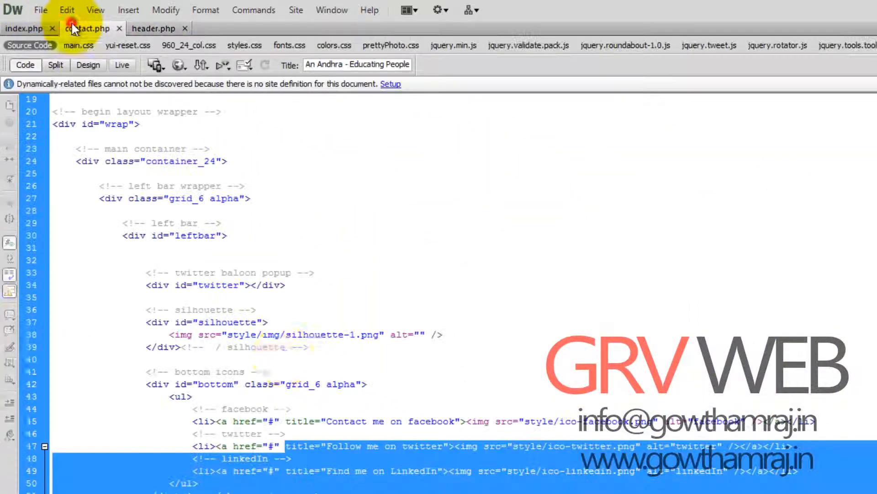
pyautogui.click(86, 28)
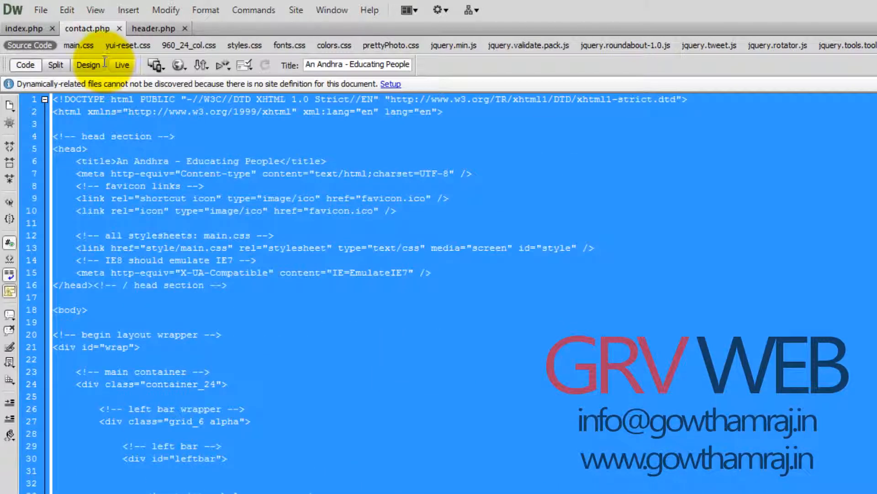
pyautogui.moveTo(87, 65)
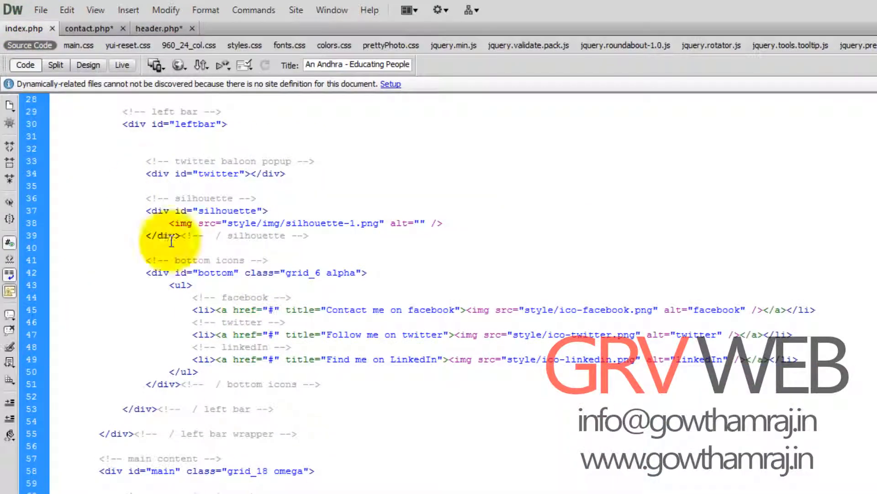
pyautogui.click(92, 28)
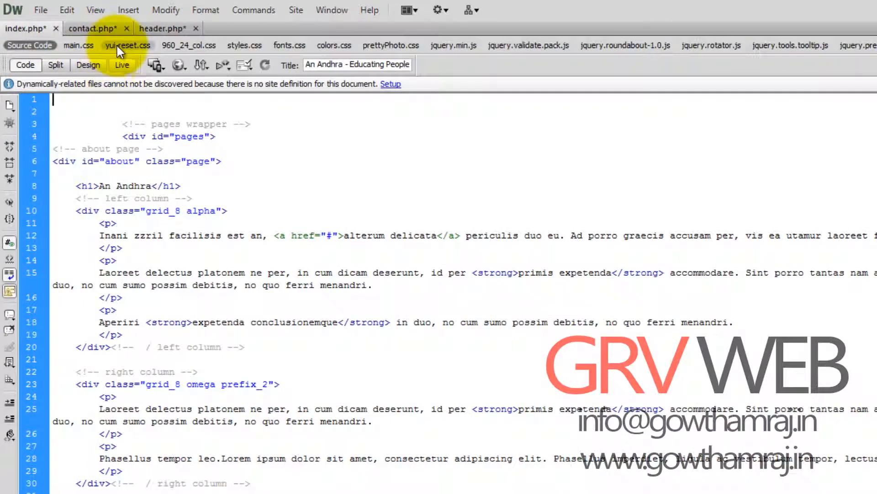
pyautogui.click(92, 28)
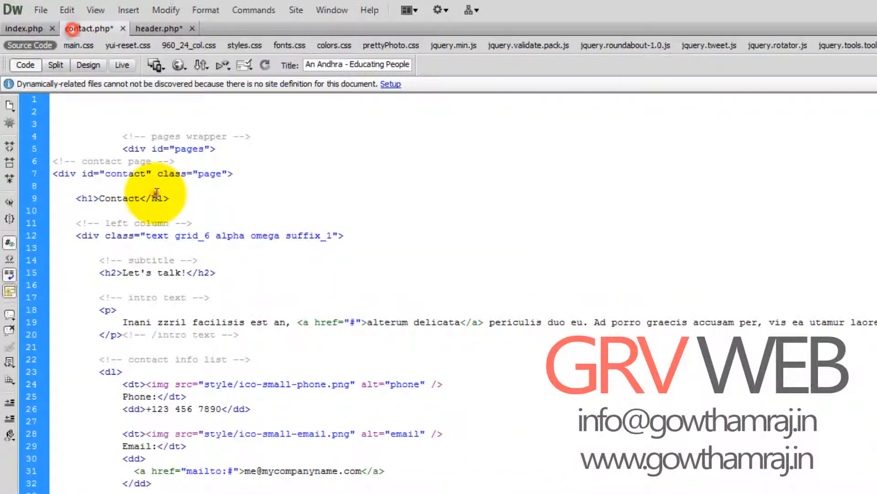
pyautogui.click(157, 28)
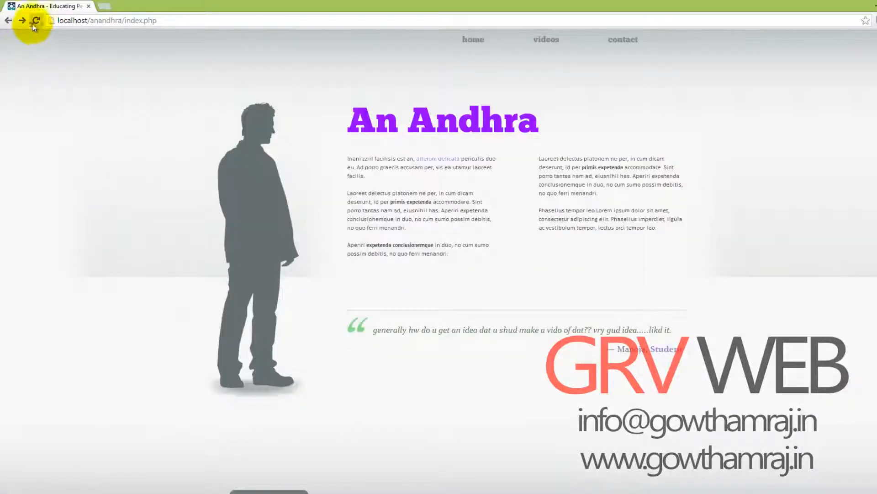
# Reload Chrome and add <?php include "parts/header.php"; ?> as line 1 of index.php.
pyautogui.click(36, 20)
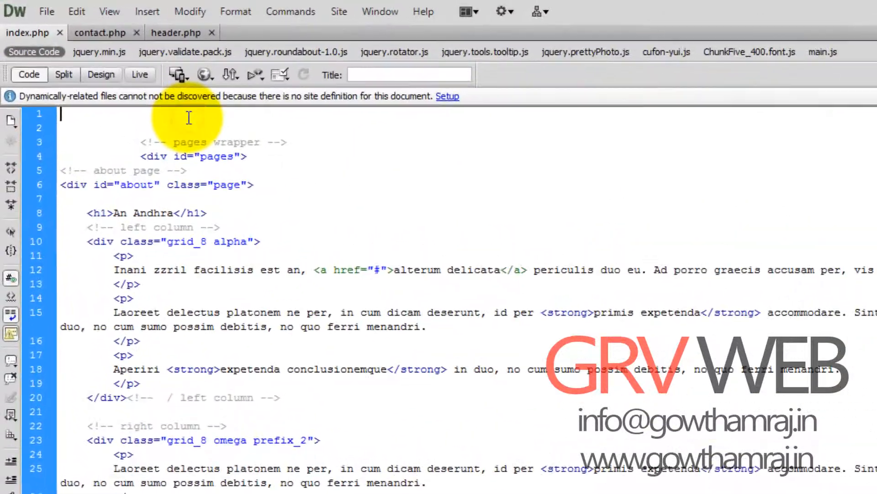
pyautogui.write('<')
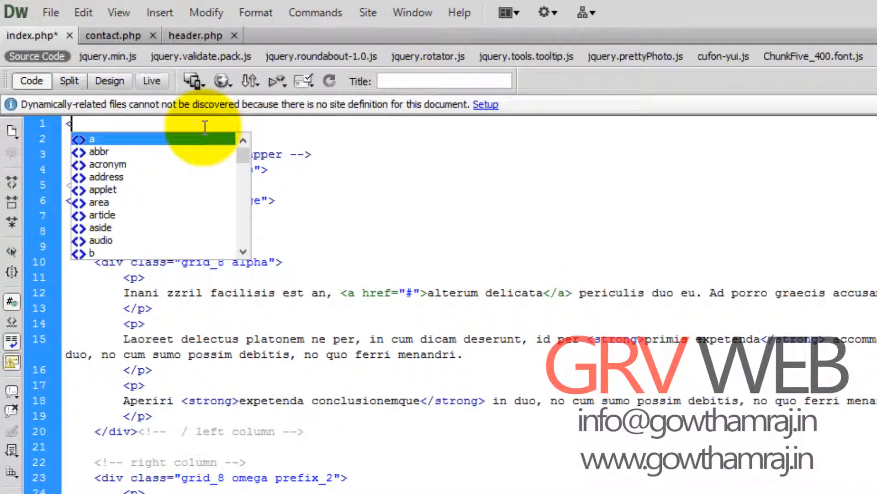
pyautogui.write('?php')
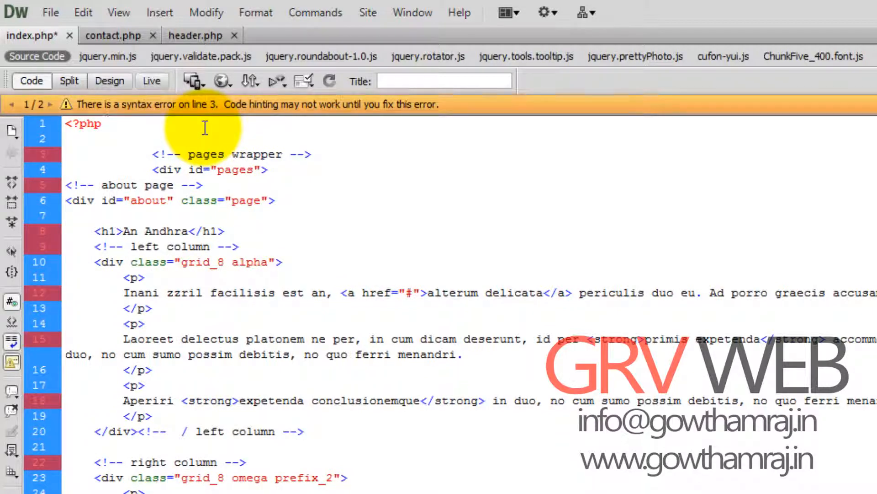
pyautogui.write('include "')
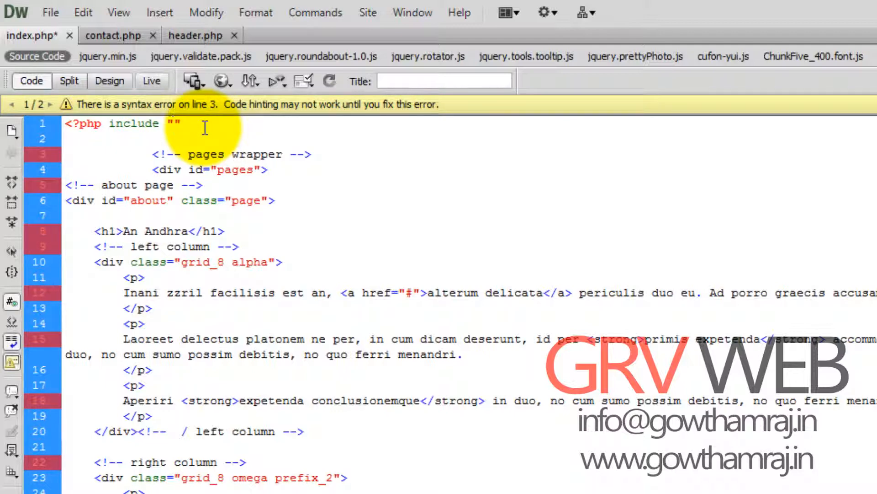
pyautogui.click(173, 124)
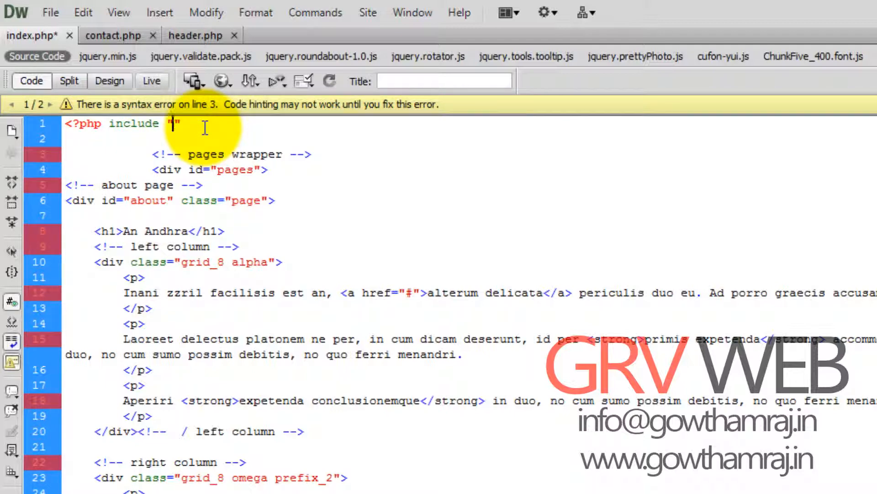
pyautogui.write('part')
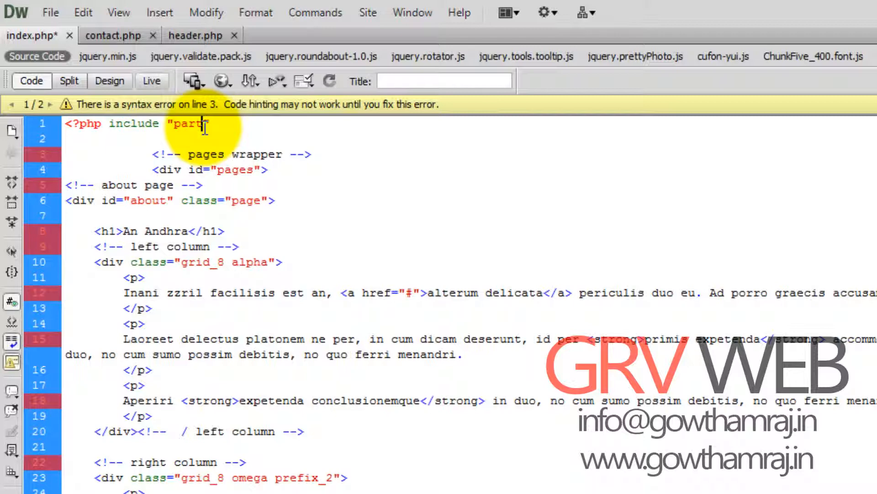
pyautogui.write('s/')
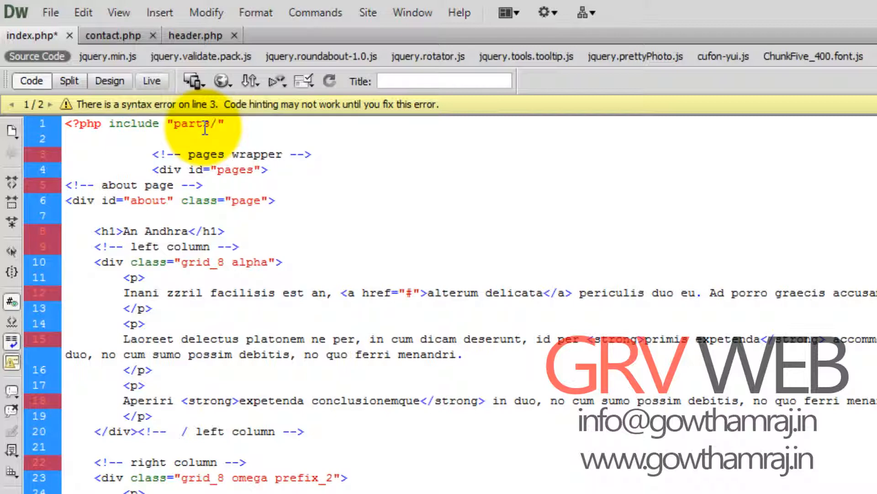
pyautogui.write('header.php')
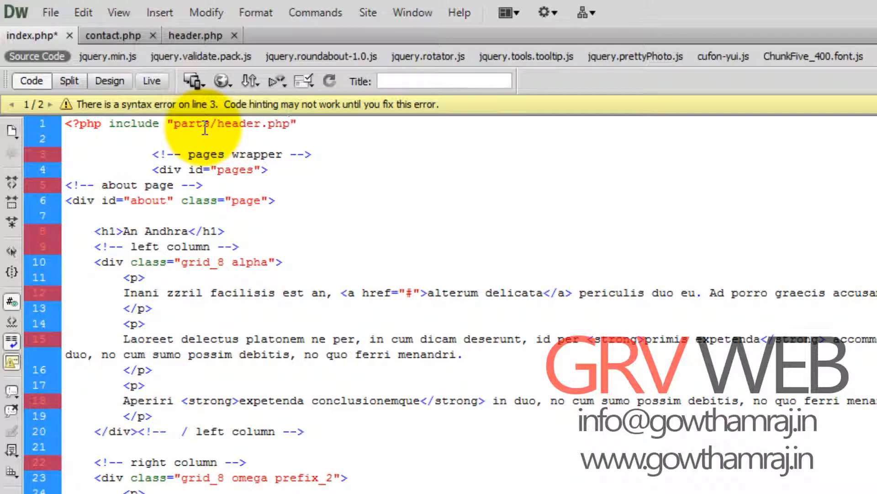
pyautogui.write(';>')
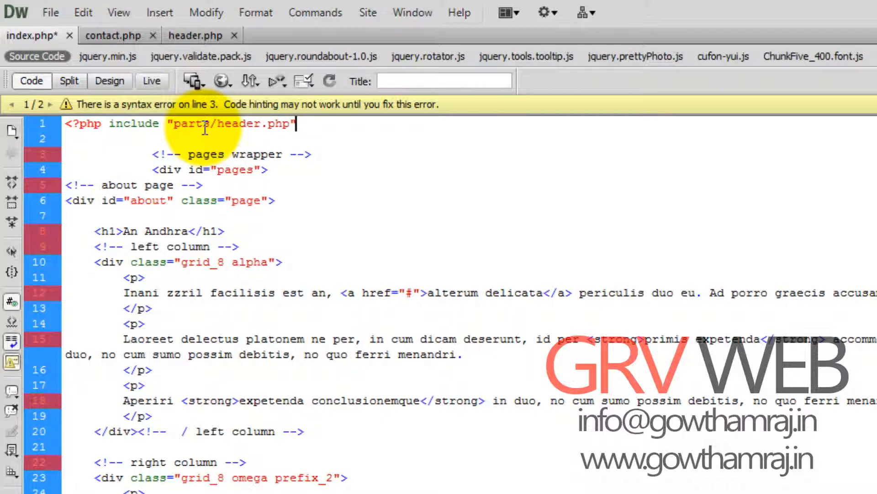
pyautogui.write(';')
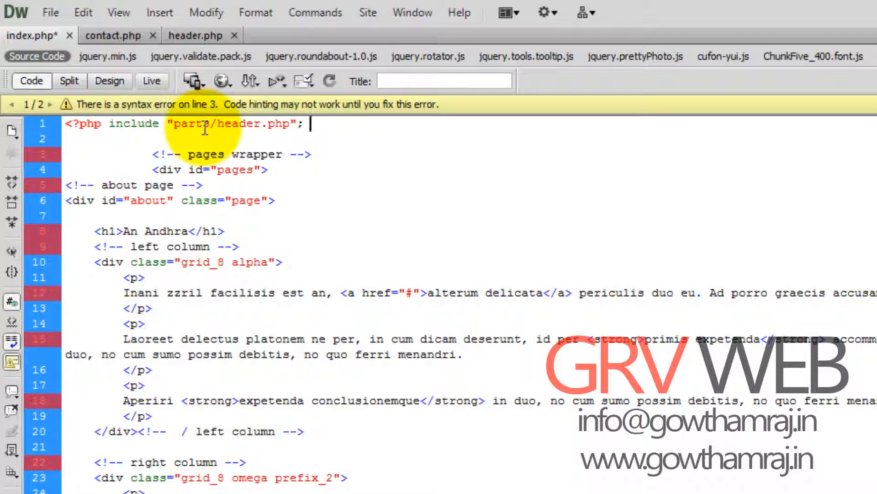
pyautogui.write('?>')
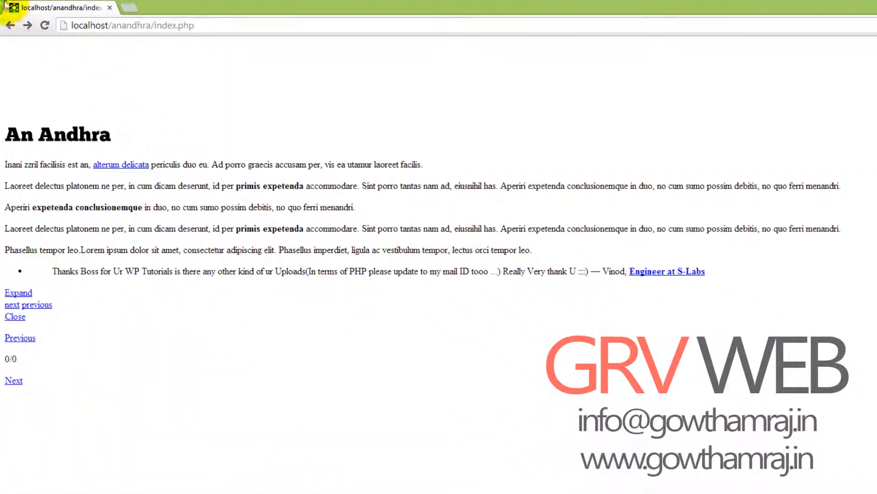
# Add <?php include "parts/header.php"; ?> to the top of contact.php.
pyautogui.click(44, 25)
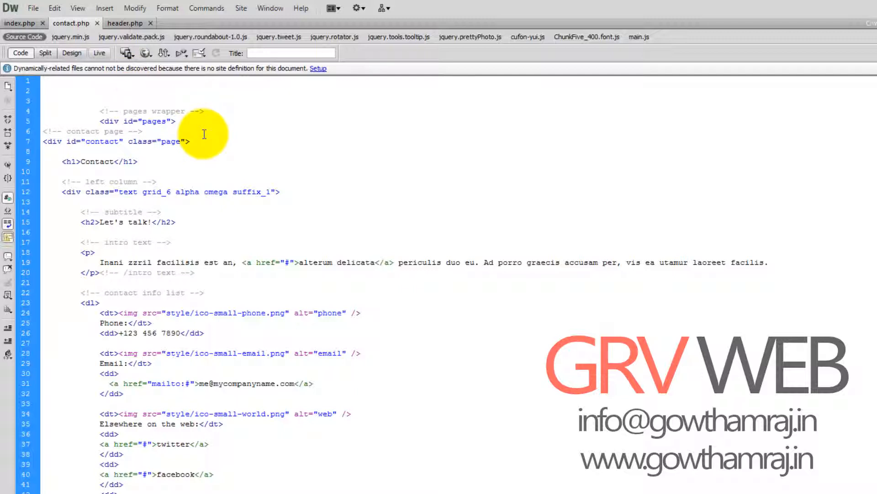
pyautogui.write('<?php include "parts/header.php"; ?>')
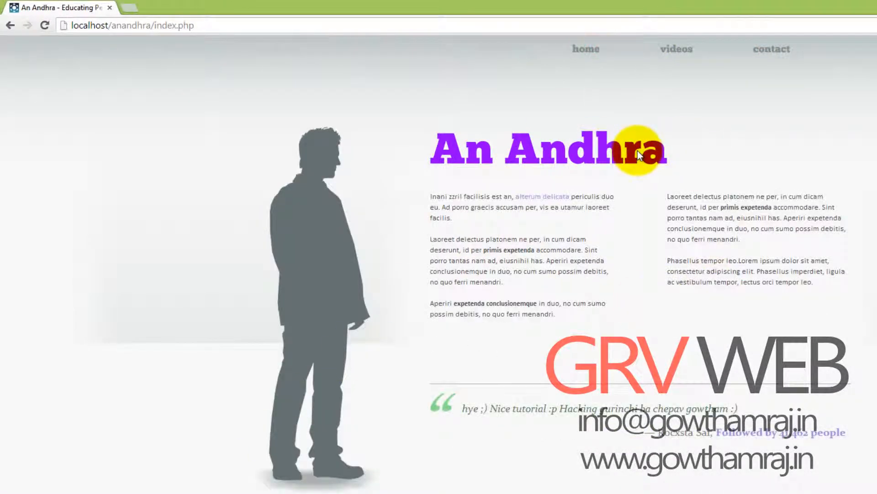
pyautogui.moveTo(638, 153)
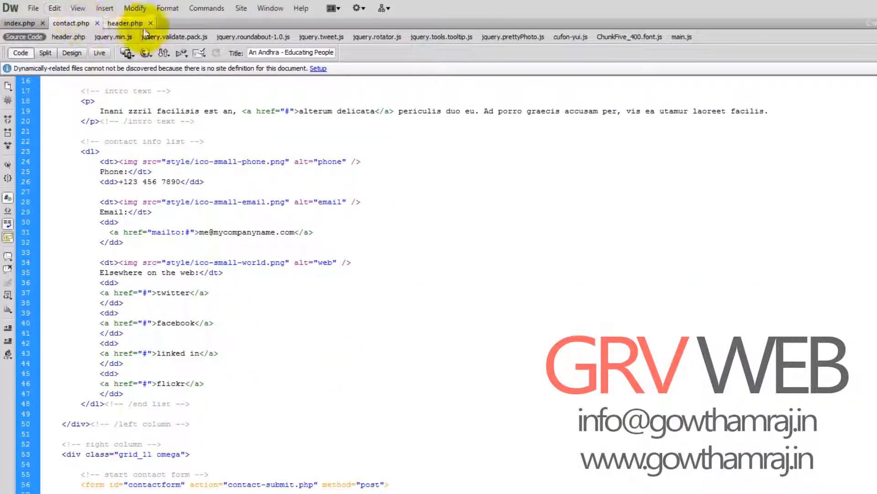
# Save a new blank document as footer.php in the parts folder beside header.php.
pyautogui.click(149, 23)
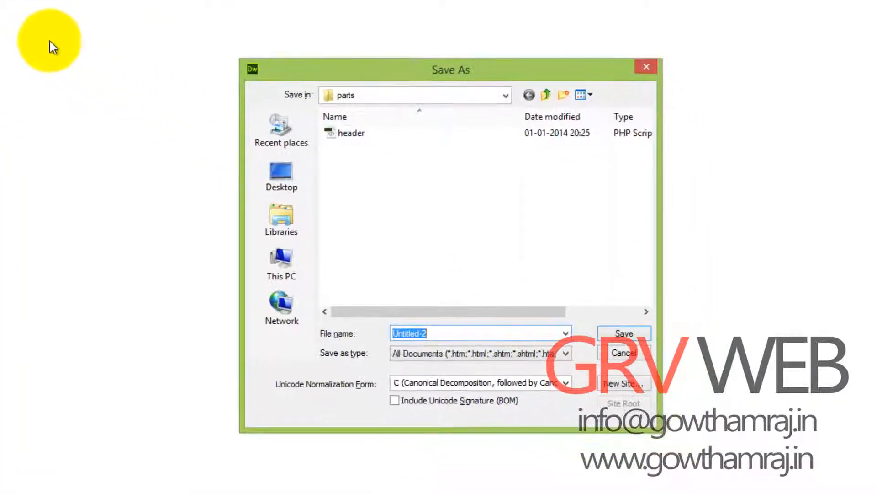
pyautogui.write('footer')
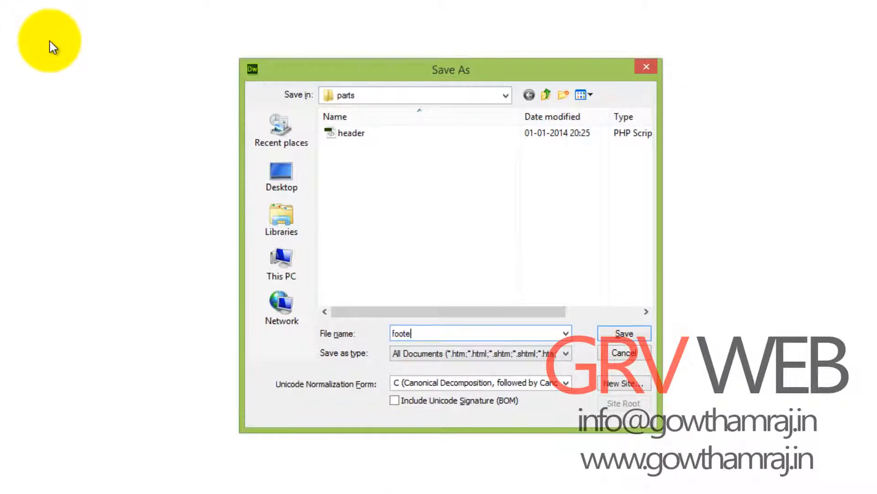
pyautogui.click(623, 333)
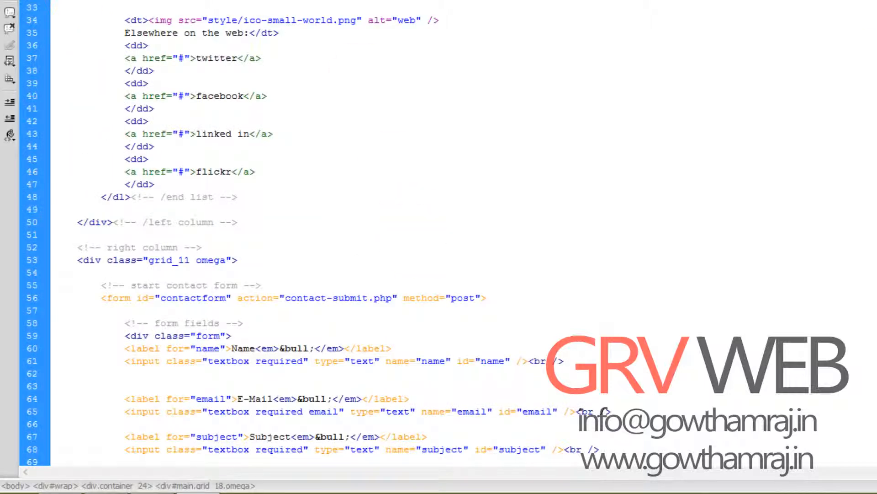
# Scroll to the bottom of index.php, where the closing markup after the main div sits.
pyautogui.scroll(-3)
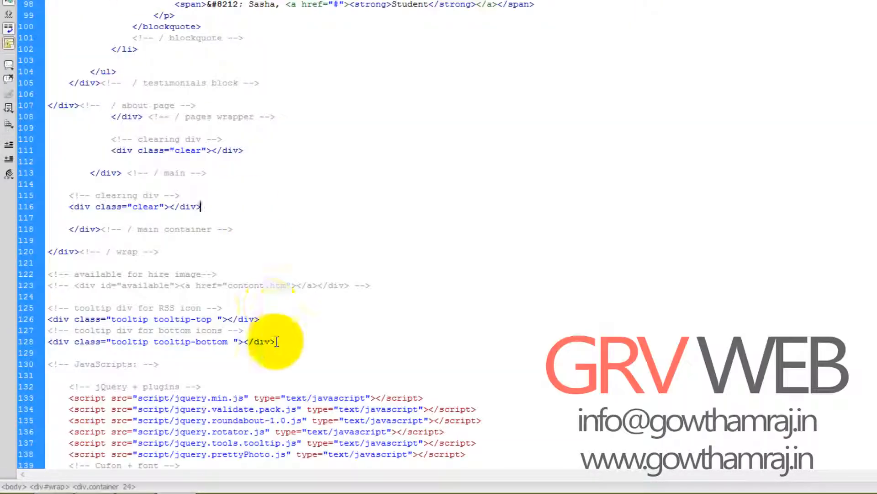
pyautogui.scroll(-3)
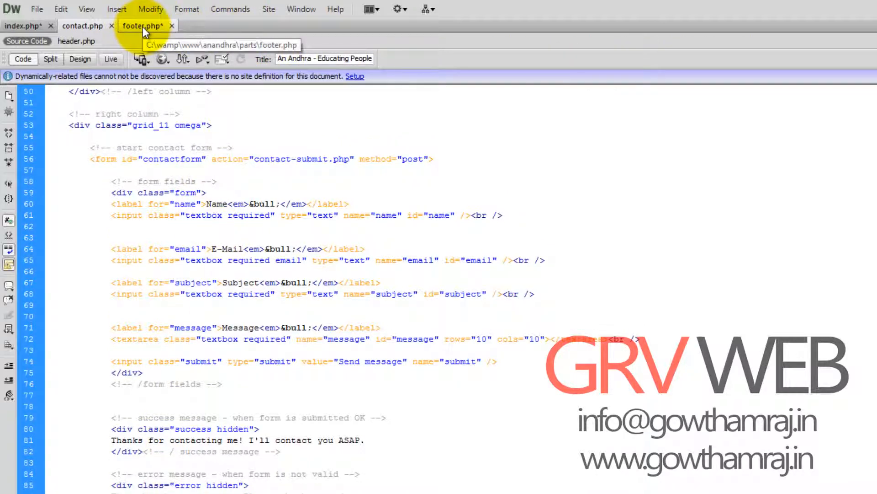
# Type a PHP include statement with empty quotes on index.php's last line.
pyautogui.click(143, 26)
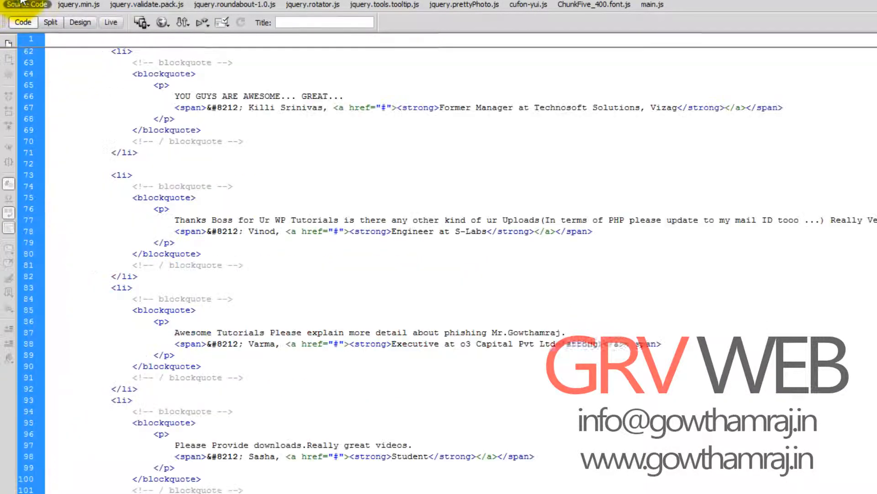
pyautogui.scroll(-3)
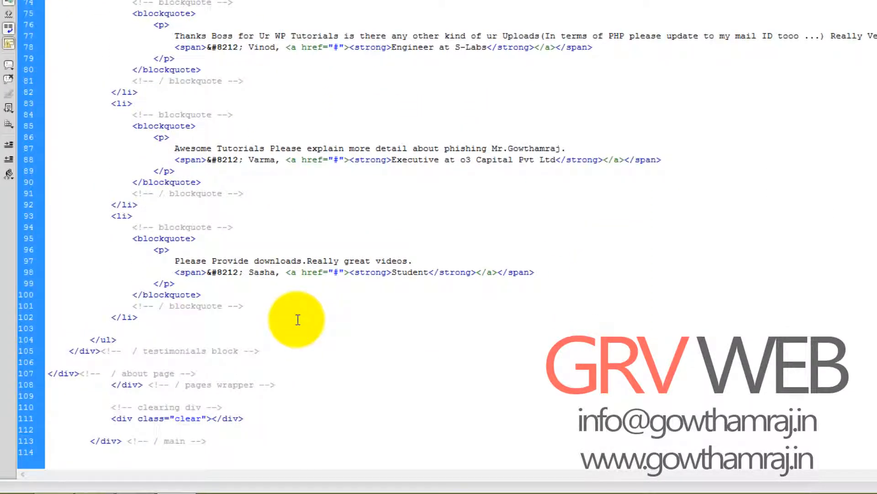
pyautogui.write('<?php')
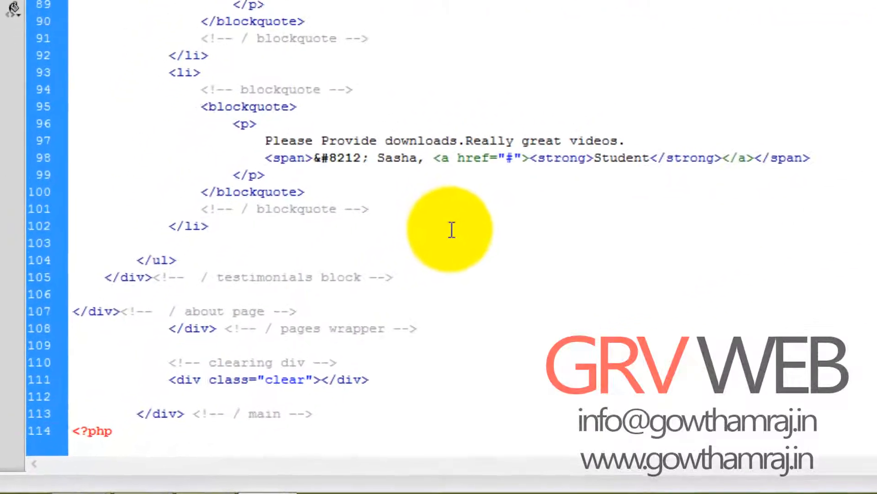
pyautogui.write('icl')
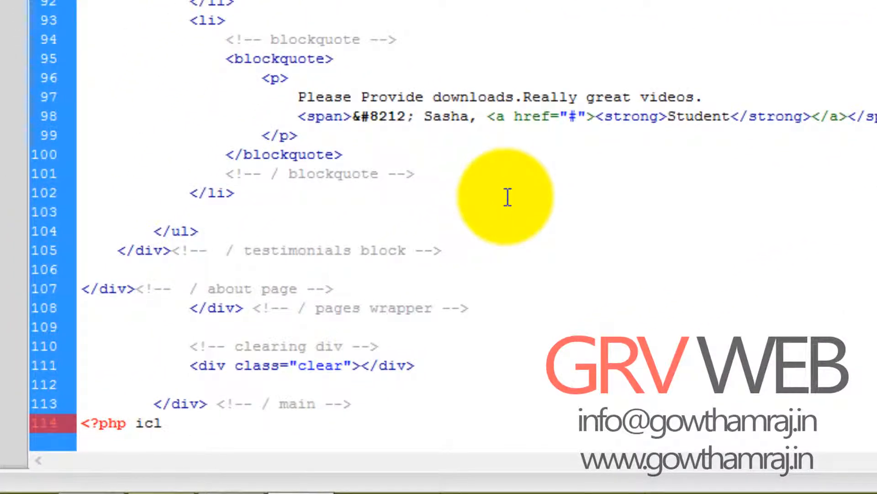
pyautogui.write('ud')
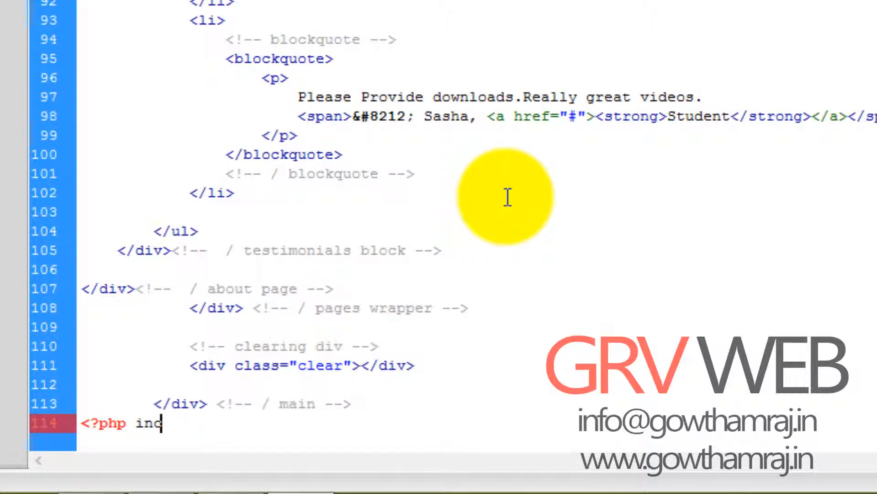
pyautogui.write('lude')
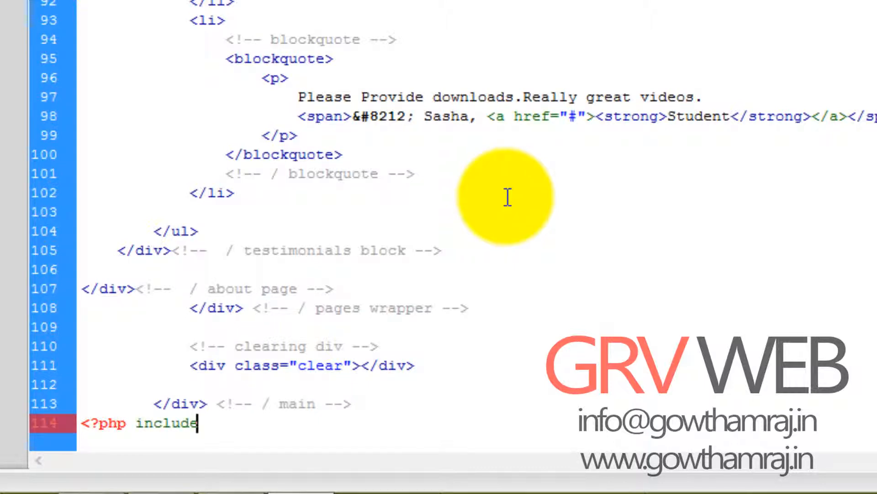
pyautogui.write('""')
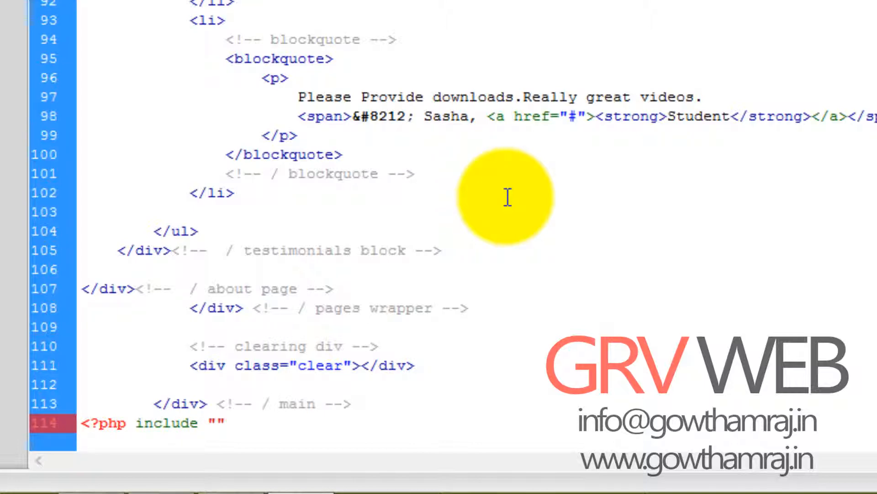
pyautogui.write(';')
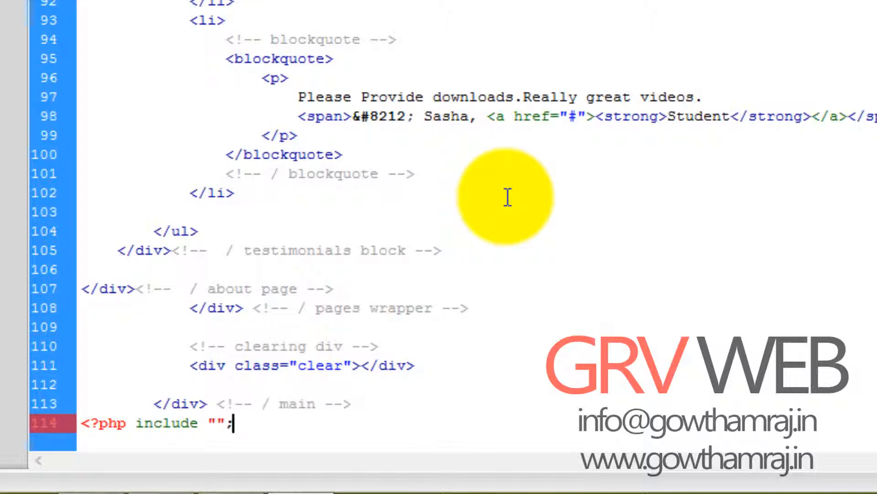
pyautogui.write('?>')
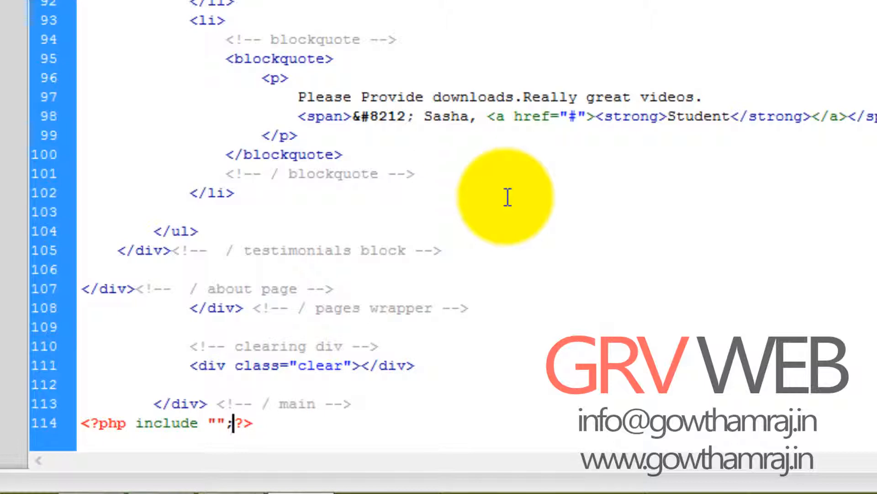
pyautogui.write('" "')
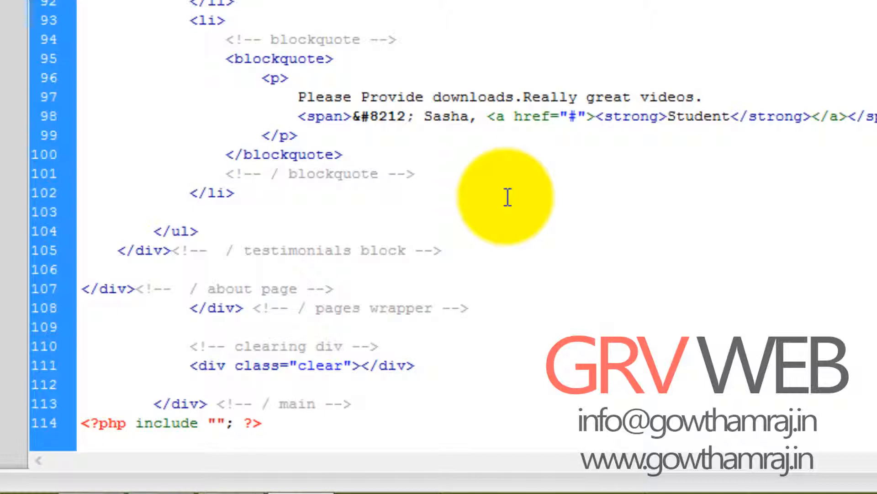
# Fill the include path with parts/footer.php.
pyautogui.click(215, 422)
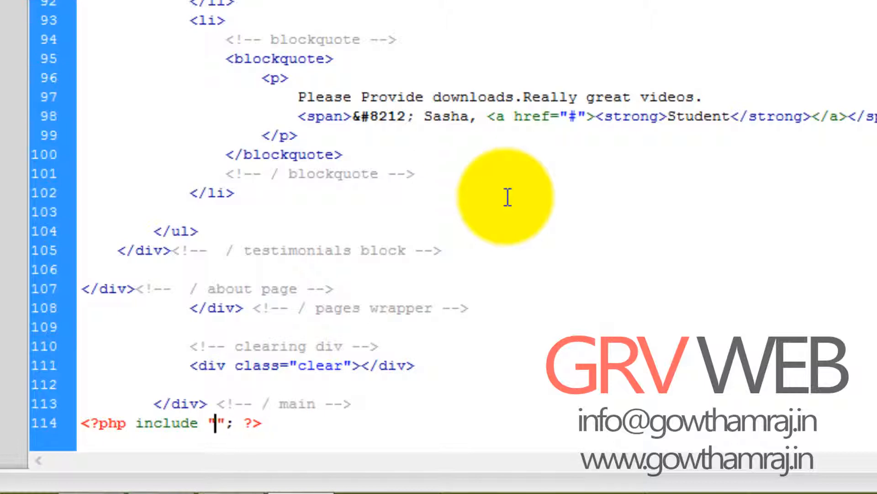
pyautogui.write('parts/f')
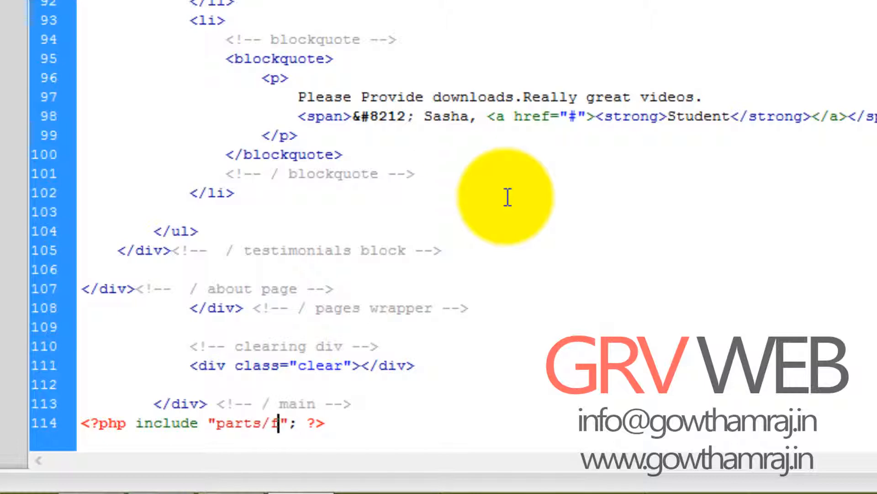
pyautogui.write('oot')
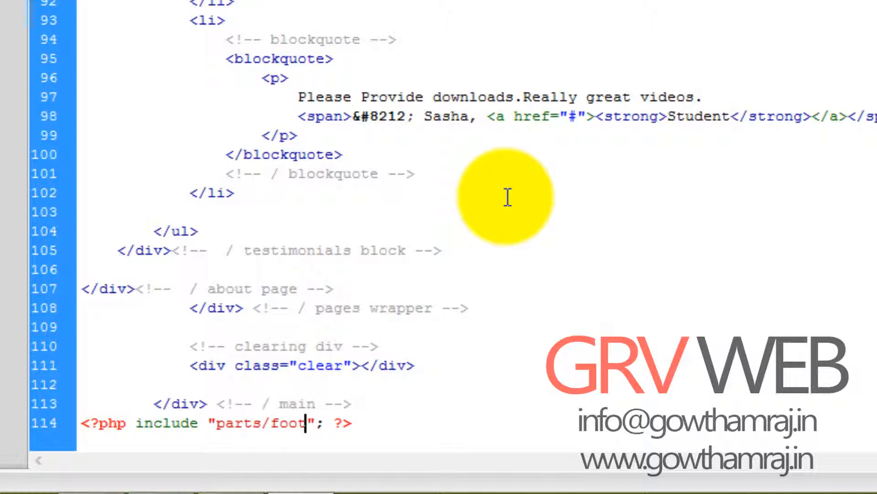
pyautogui.write('er.php')
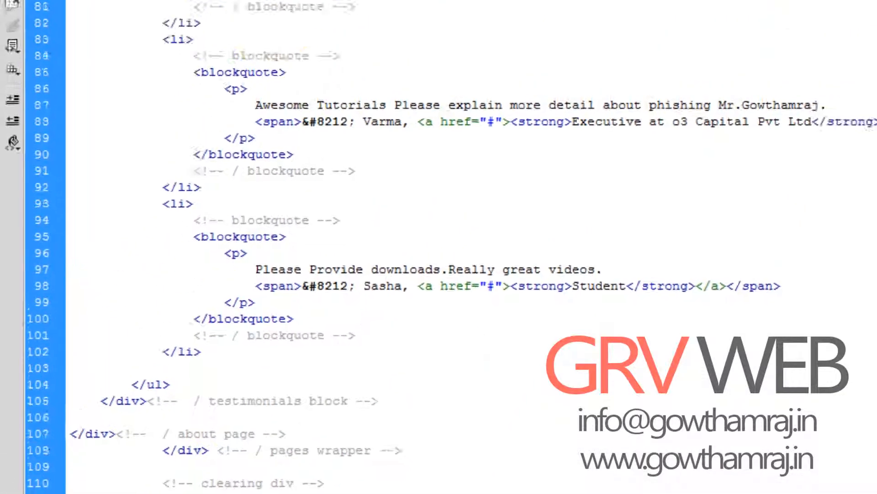
# Compare the contact.php, footer.php and index.php sources, then scroll contact.php to its form.
pyautogui.click(87, 28)
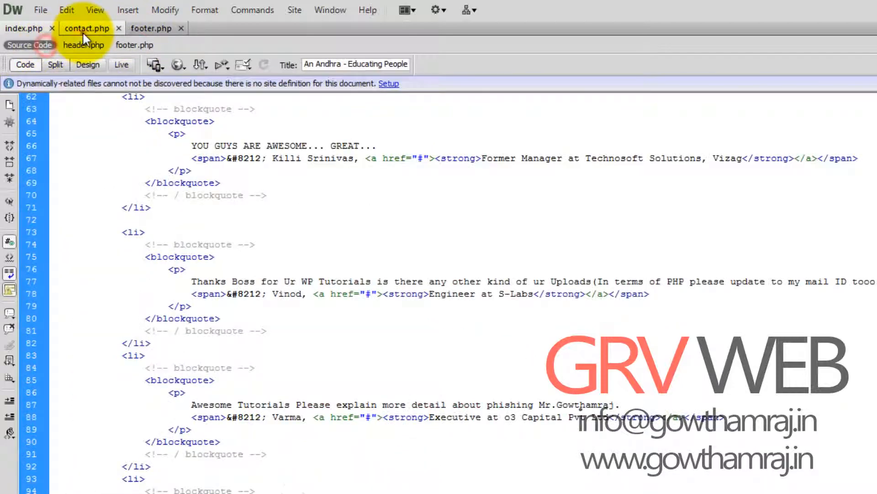
pyautogui.click(87, 27)
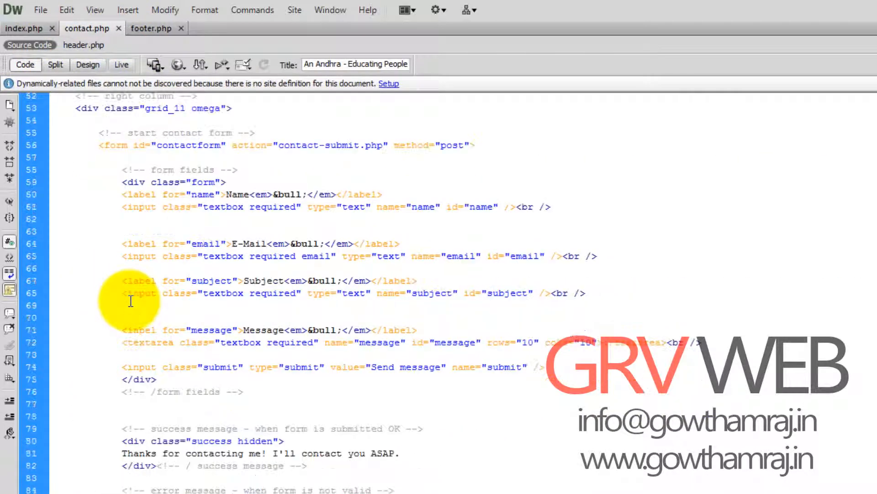
pyautogui.click(23, 28)
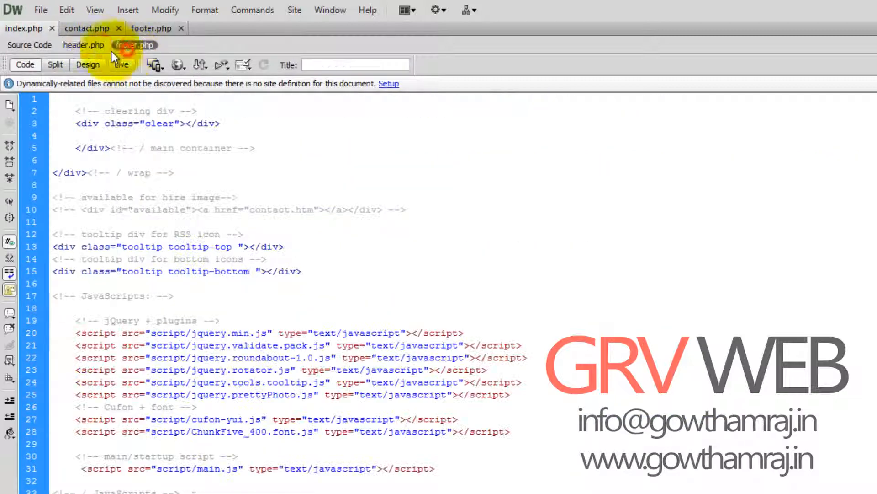
pyautogui.click(135, 45)
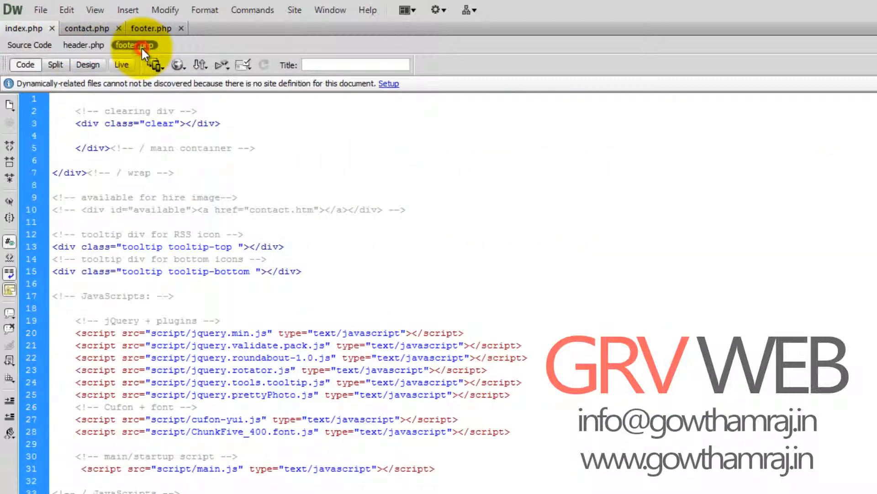
pyautogui.click(29, 45)
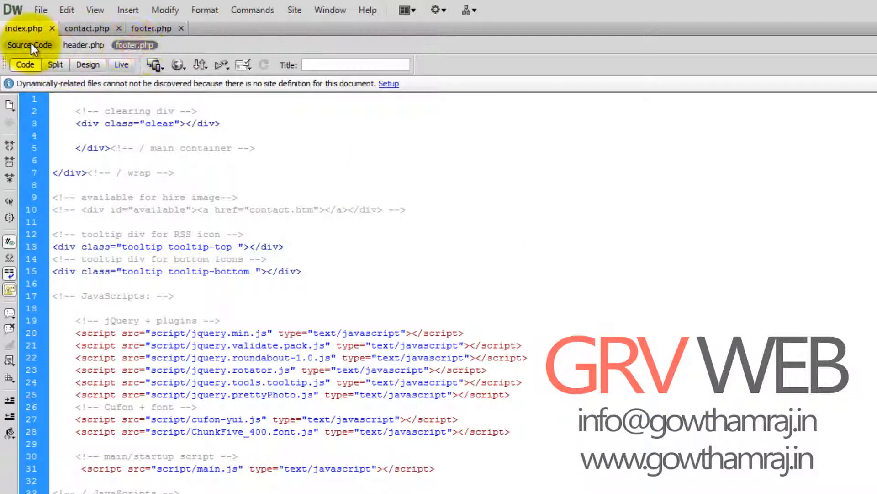
pyautogui.click(87, 28)
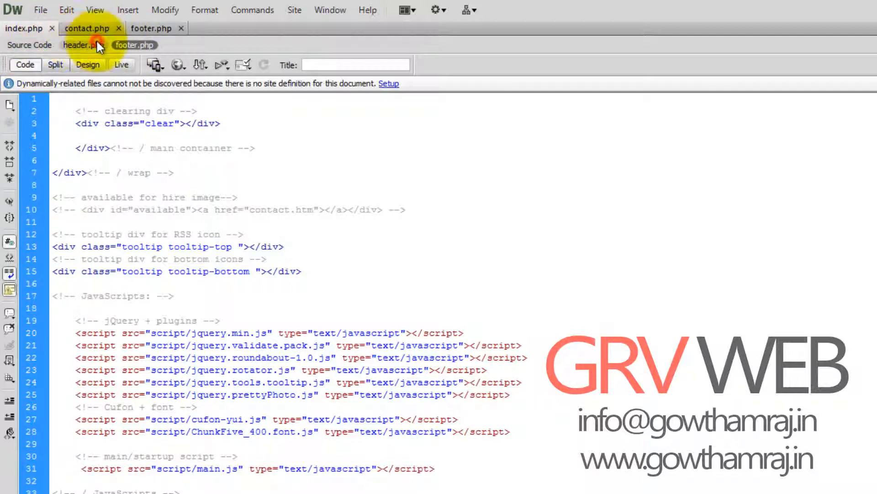
pyautogui.click(24, 28)
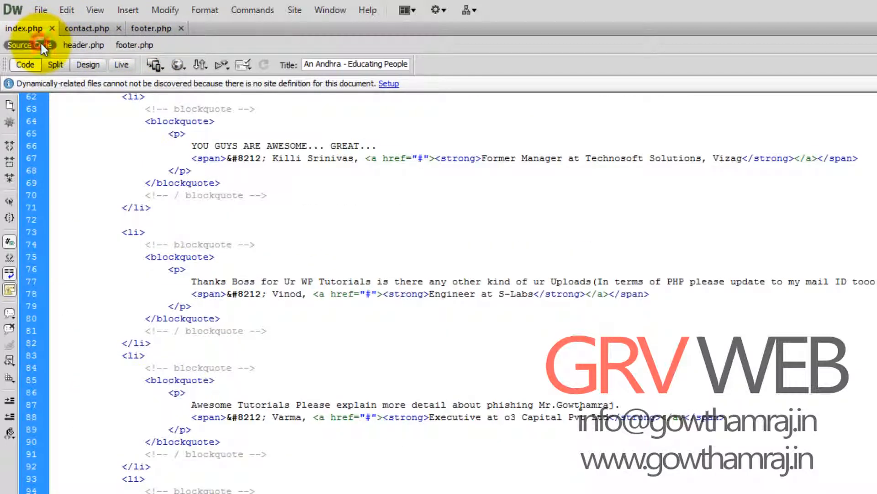
pyautogui.click(87, 28)
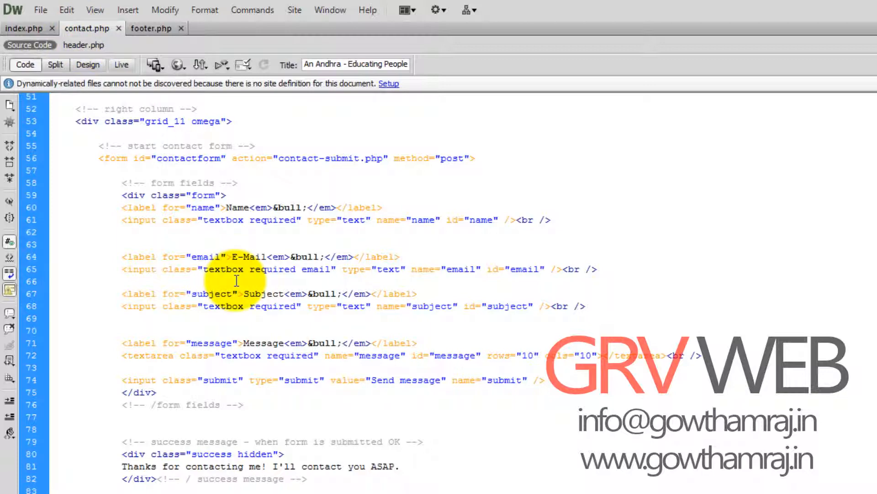
pyautogui.scroll(-3)
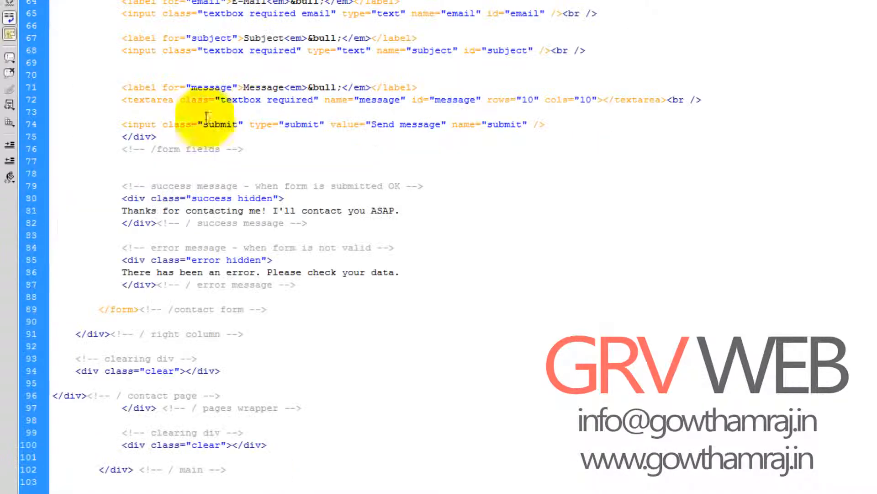
pyautogui.scroll(-3)
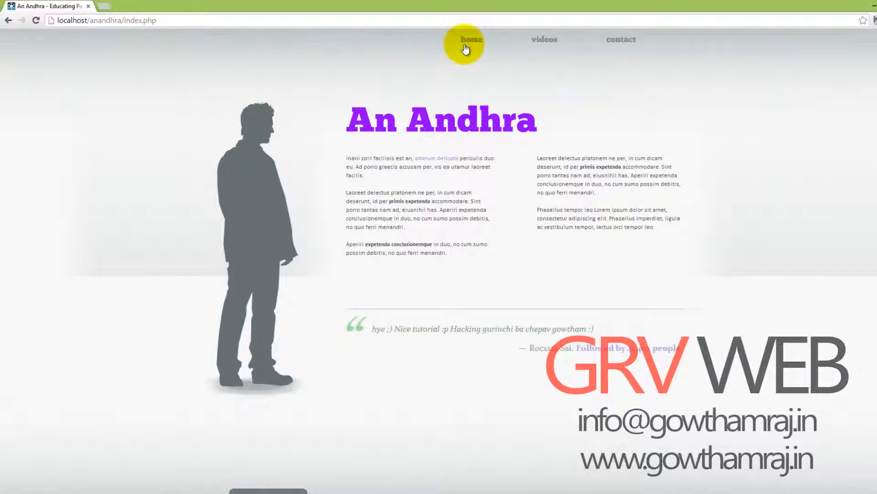
# Load localhost/anandhra/index.php in Chrome via the home navigation link.
pyautogui.click(620, 40)
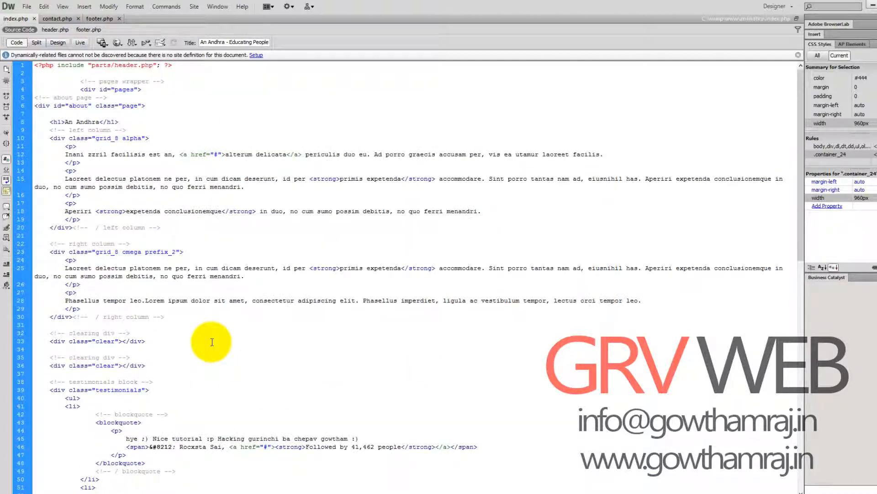
# Select and delete both columns' placeholder paragraphs on lines 11–29 of index.php.
pyautogui.click(46, 138)
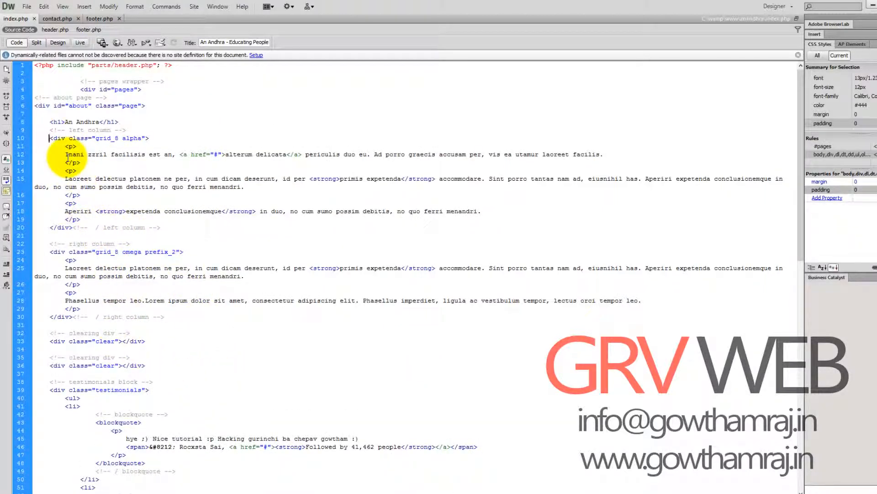
pyautogui.click(60, 138)
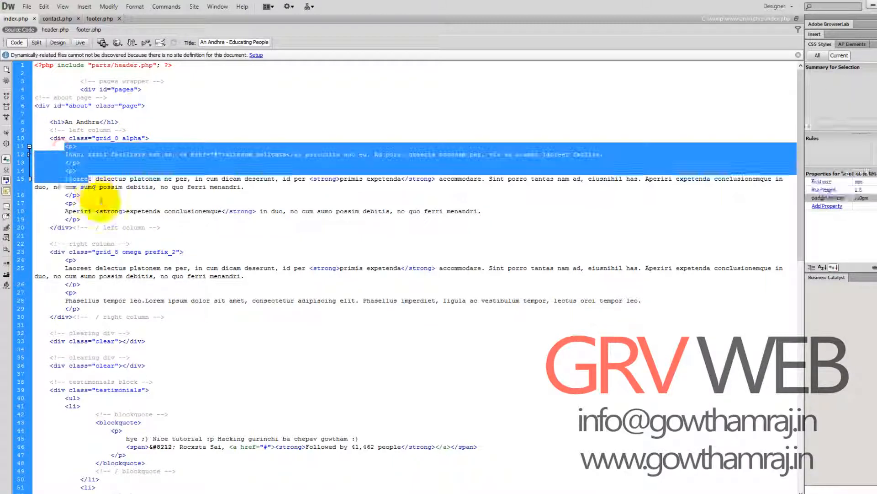
pyautogui.moveTo(100, 204); pyautogui.dragTo(141, 308)
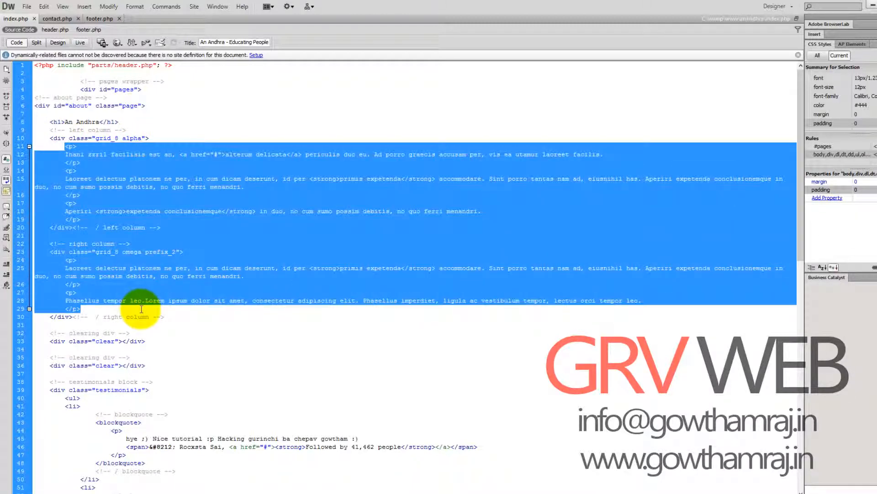
pyautogui.press('Delete')
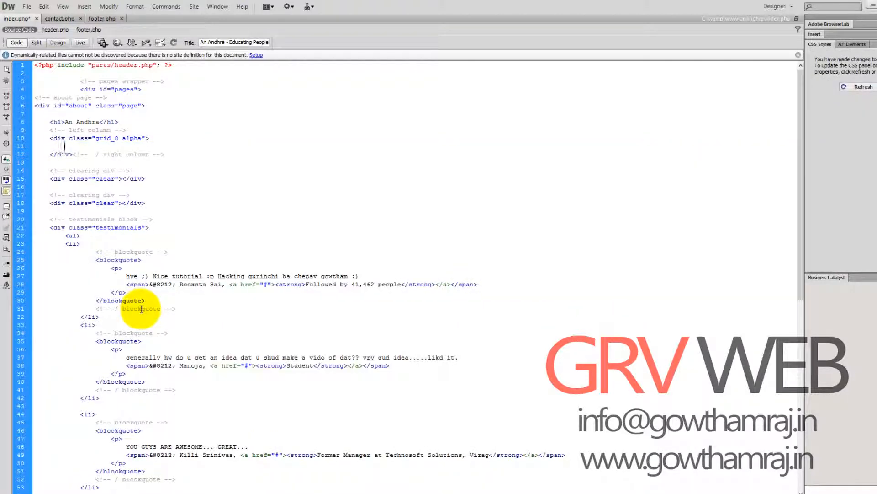
pyautogui.write('<')
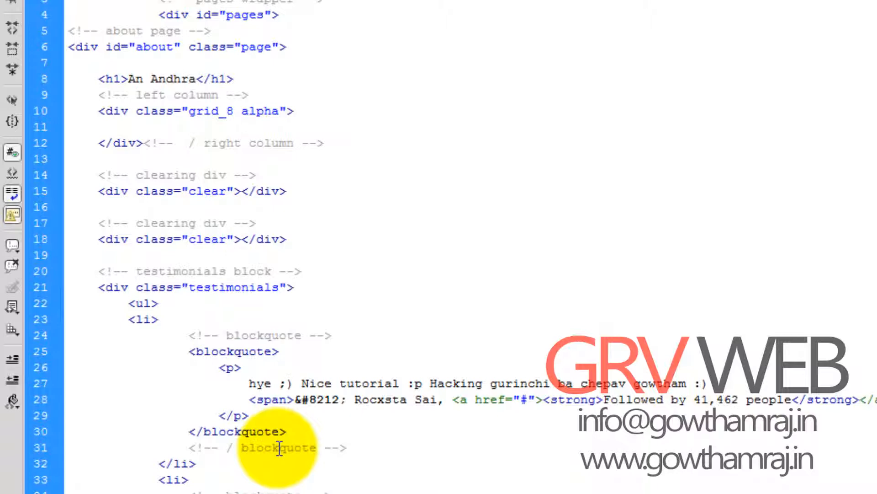
# Type 'What kind of tutorial videos your needed?' inside the empty grid_8 alpha div.
pyautogui.click(127, 127)
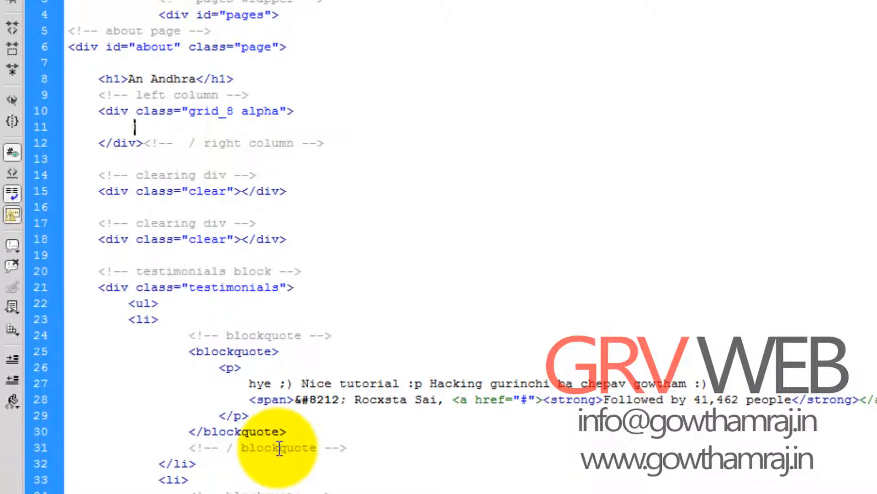
pyautogui.write('What')
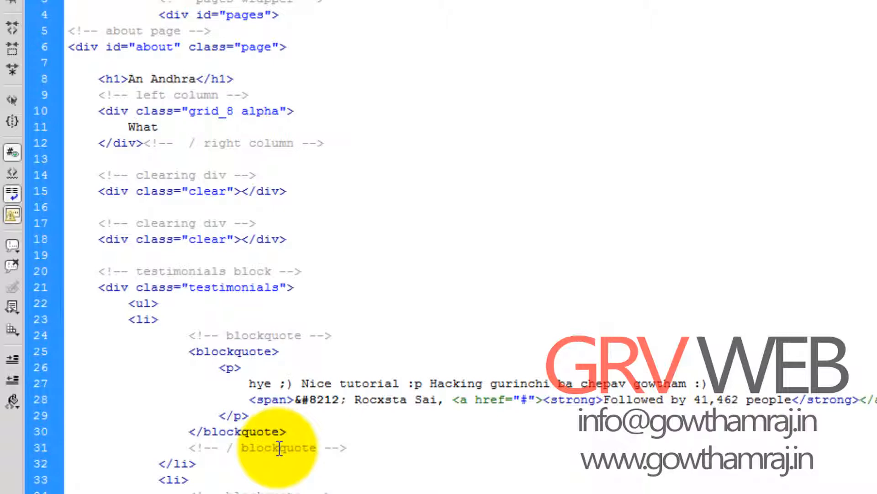
pyautogui.write('kind')
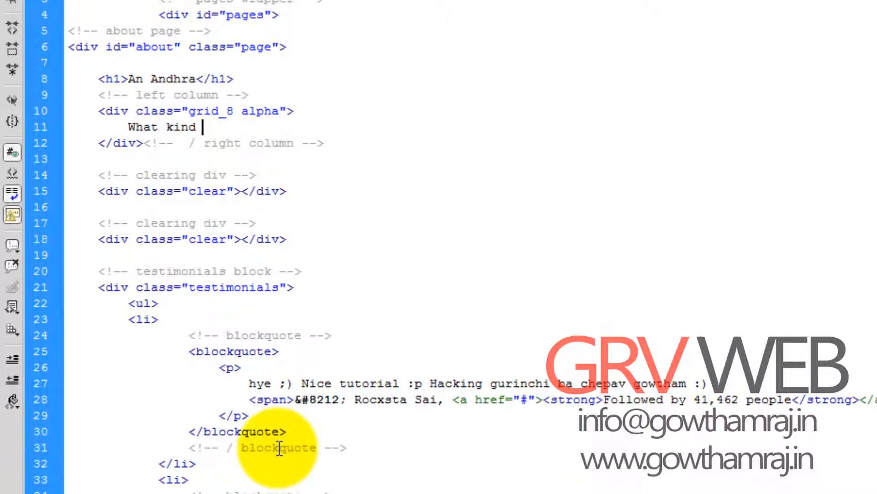
pyautogui.write('of')
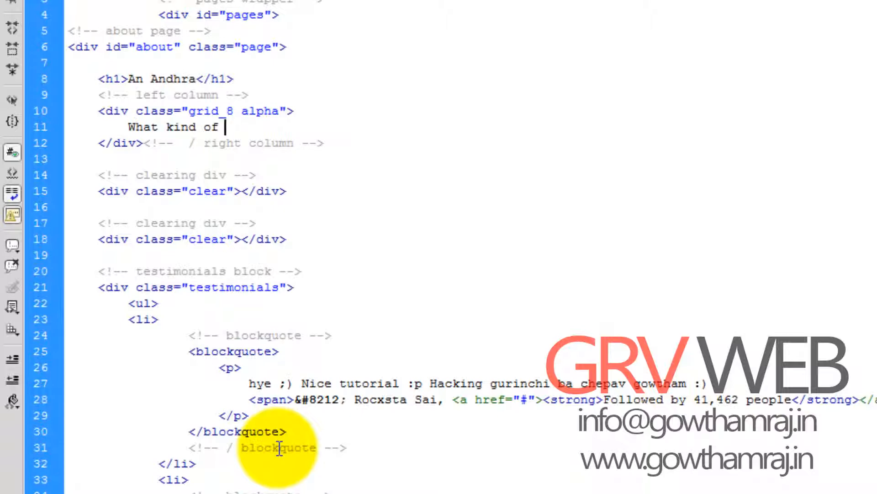
pyautogui.write('vide')
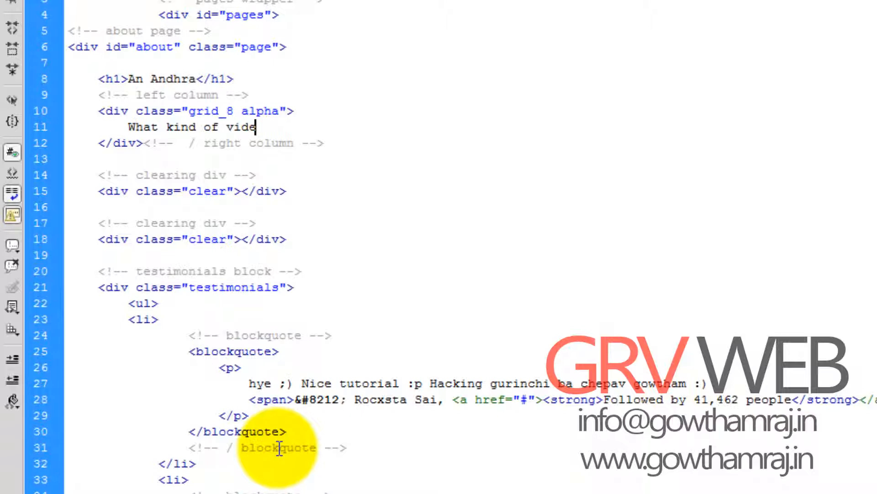
pyautogui.write('o you')
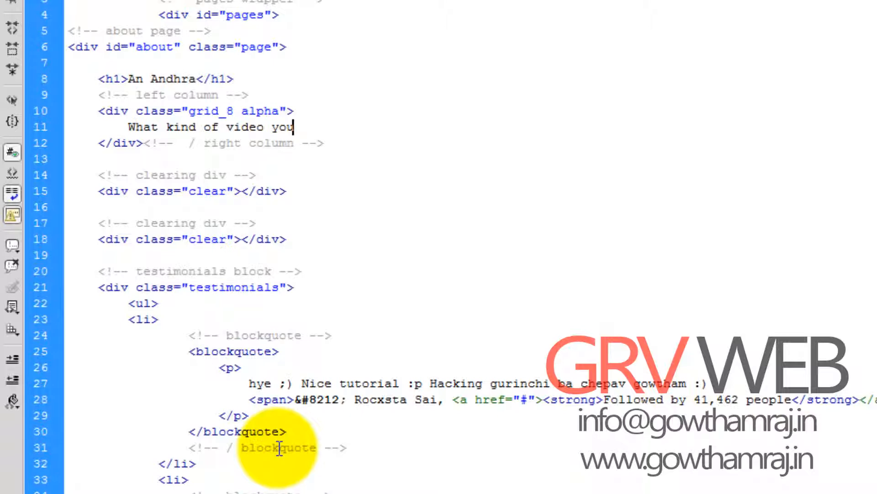
pyautogui.write('r')
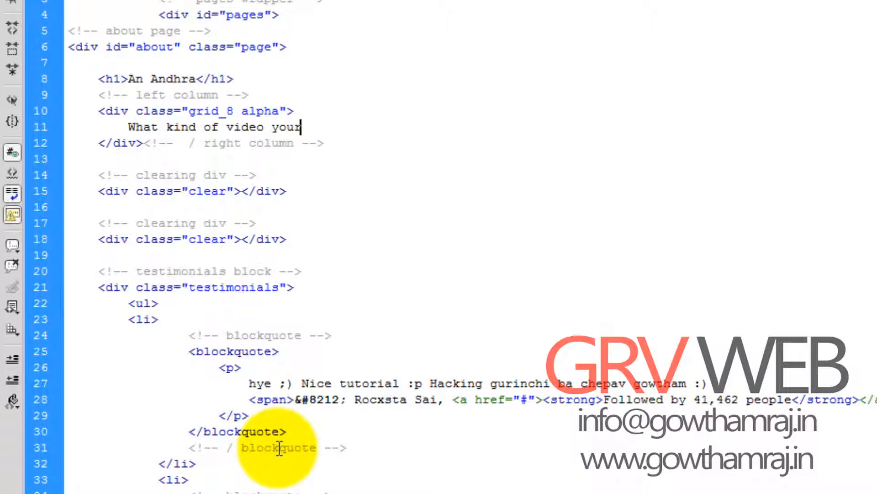
pyautogui.write('ne')
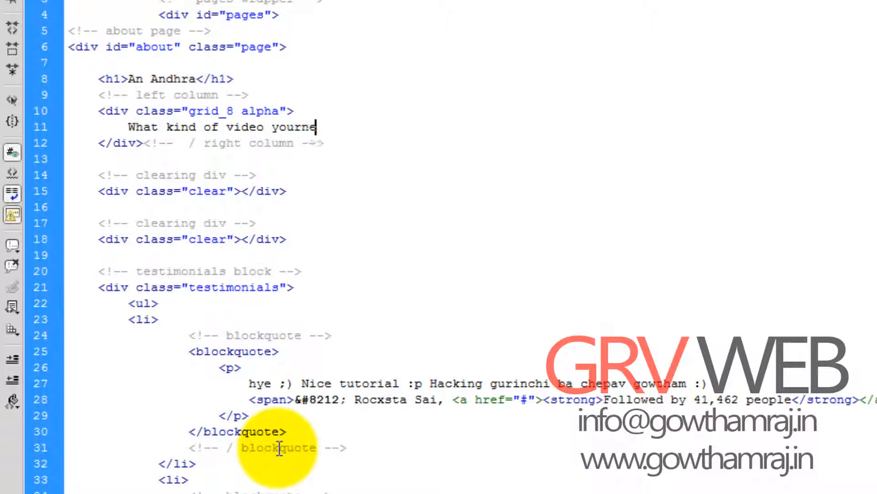
pyautogui.write('eded')
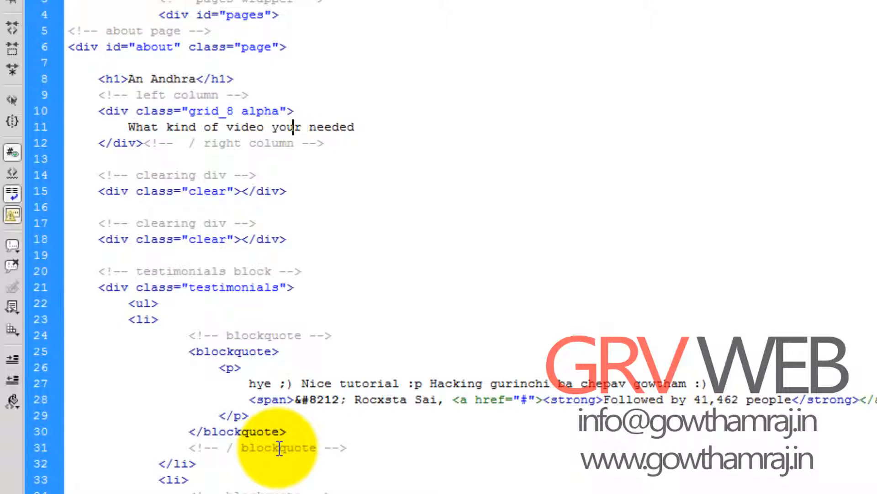
pyautogui.write('s')
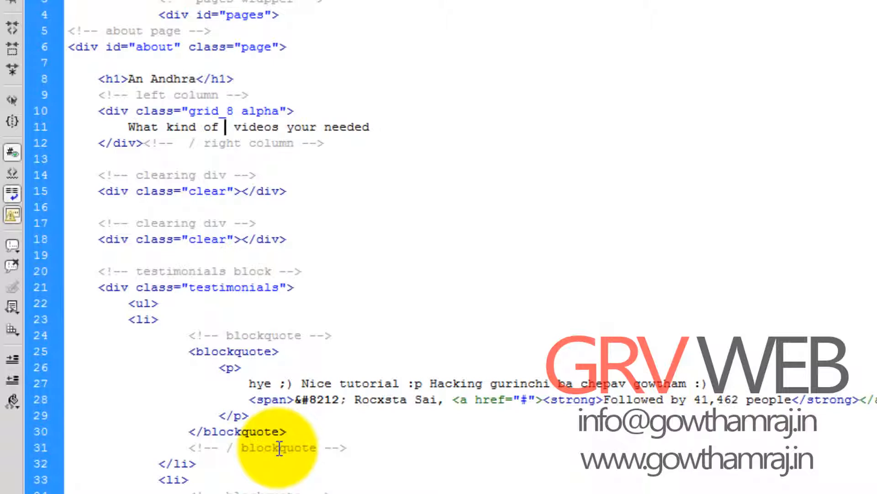
pyautogui.write('tuto')
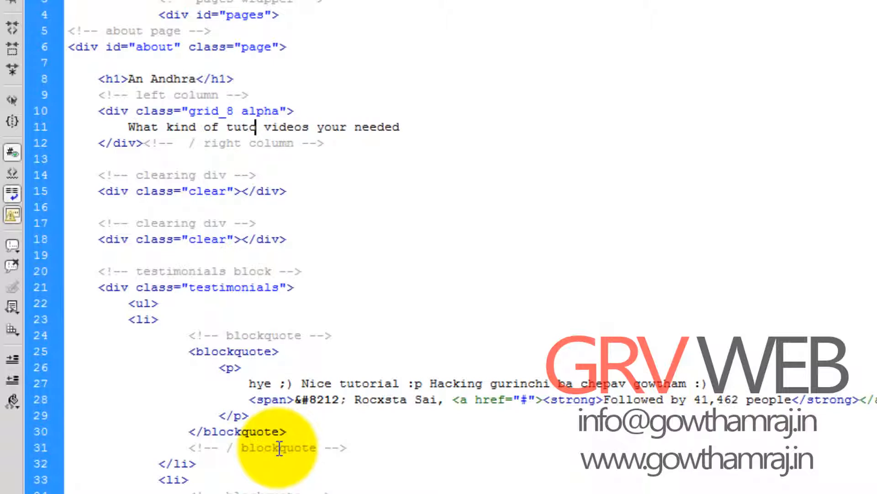
pyautogui.write('rial')
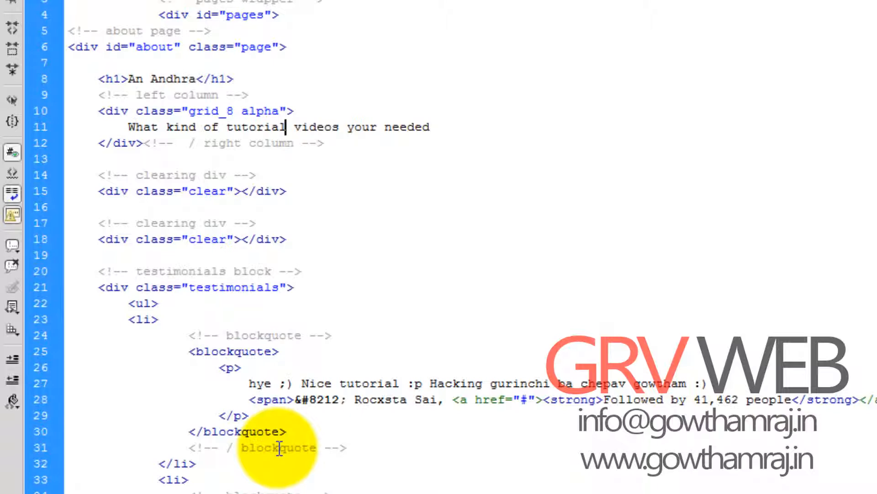
pyautogui.write('s')
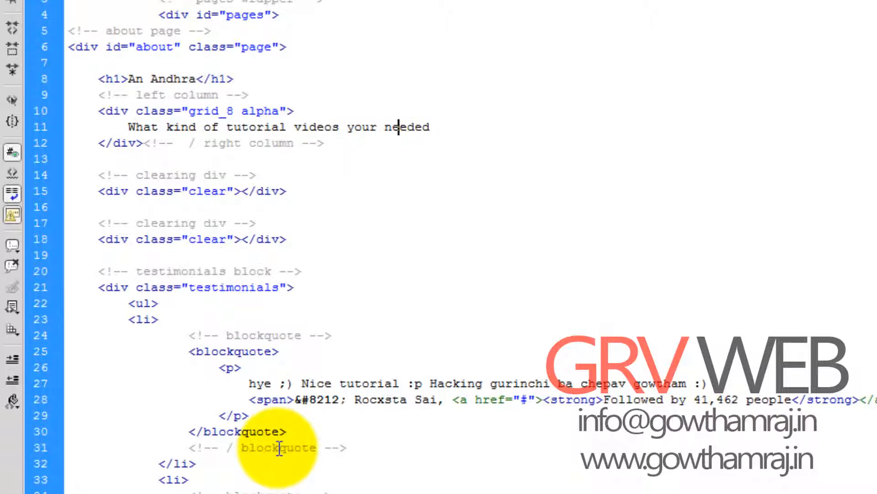
pyautogui.write('?')
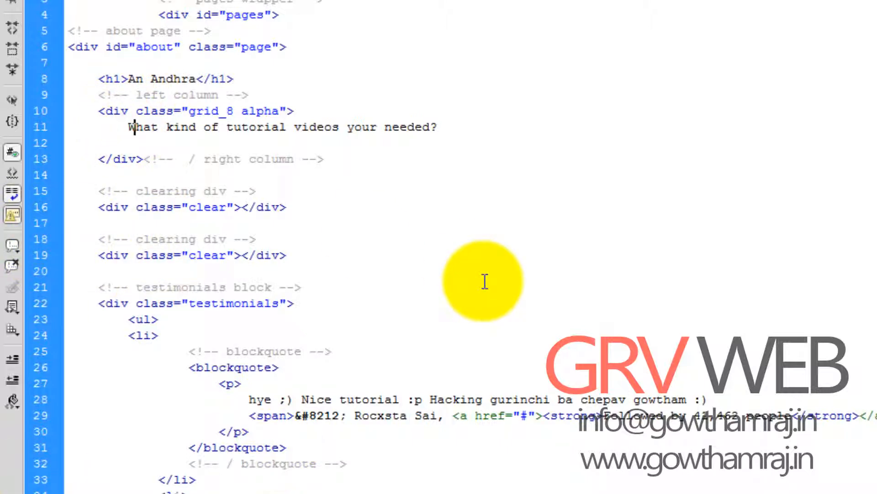
# Wrap the question text in <h3> and </h3> tags.
pyautogui.write('<h3>')
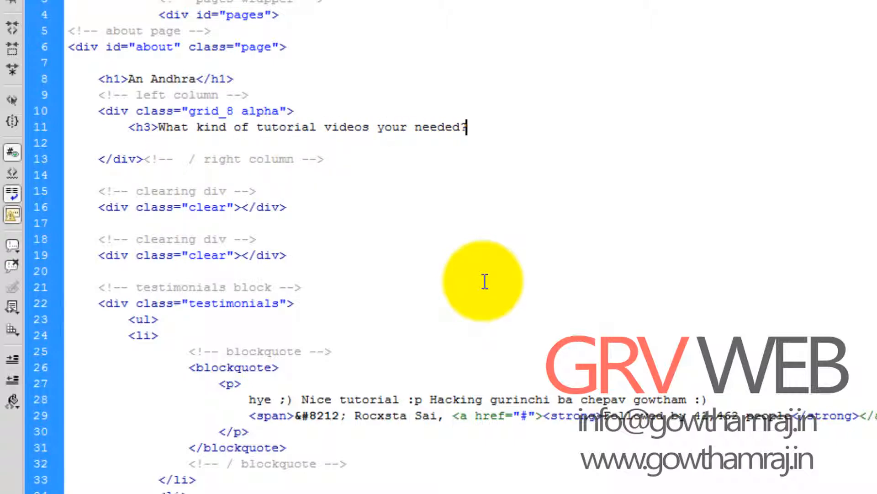
pyautogui.write('<')
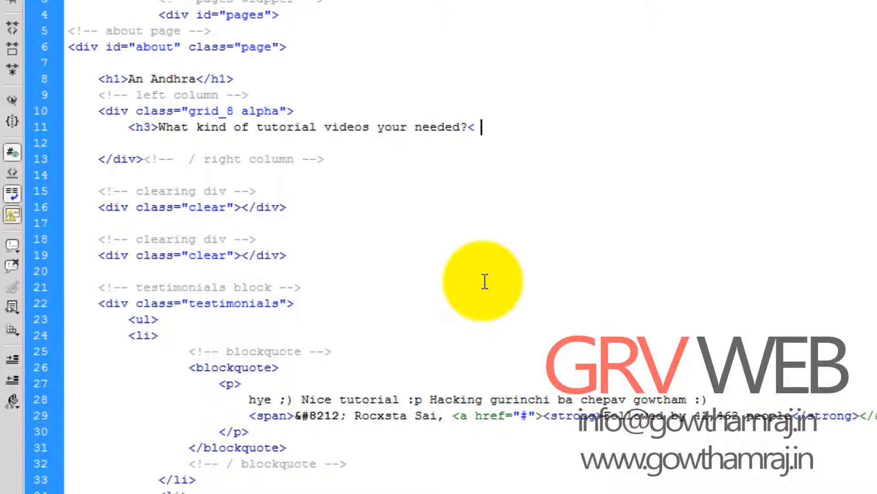
pyautogui.write('</h3>')
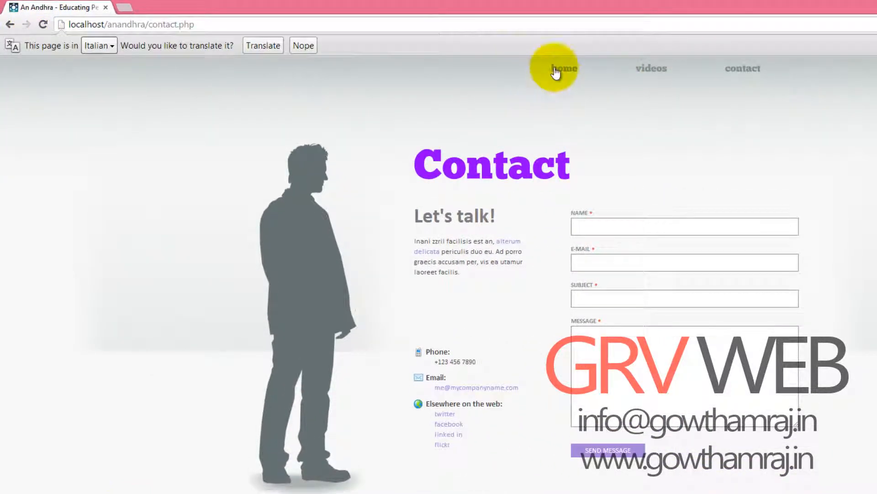
# Follow the home link from the contact page in Chrome.
pyautogui.click(563, 68)
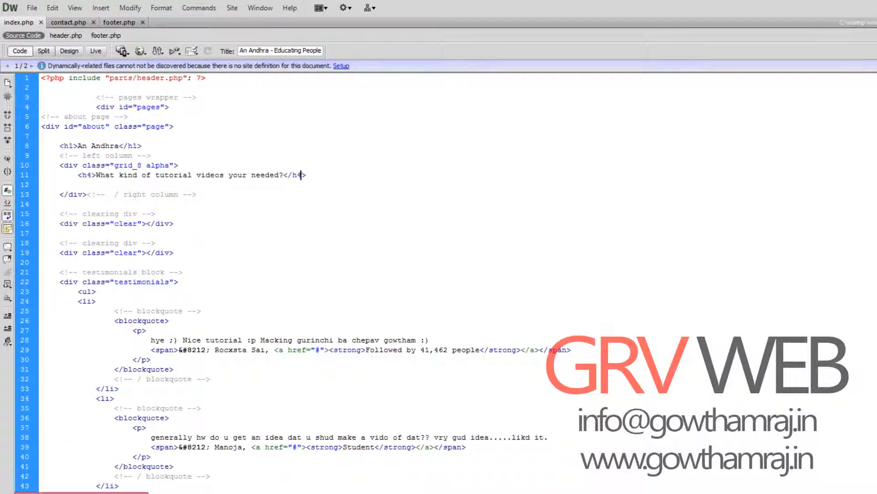
# Edit the heading to h4 reading 'What kind of tutorial videos you need?'.
pyautogui.click(249, 175)
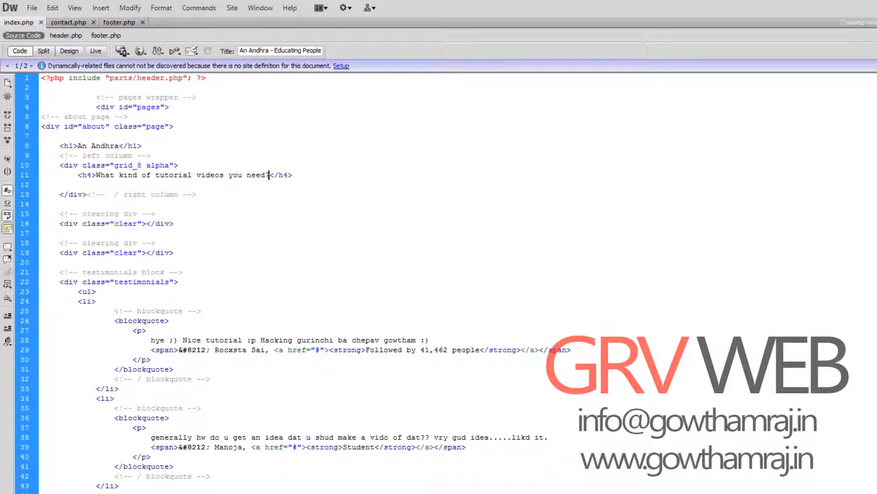
# Reload index.php in Chrome to show the tutorial videos question under An Andhra.
pyautogui.click(42, 24)
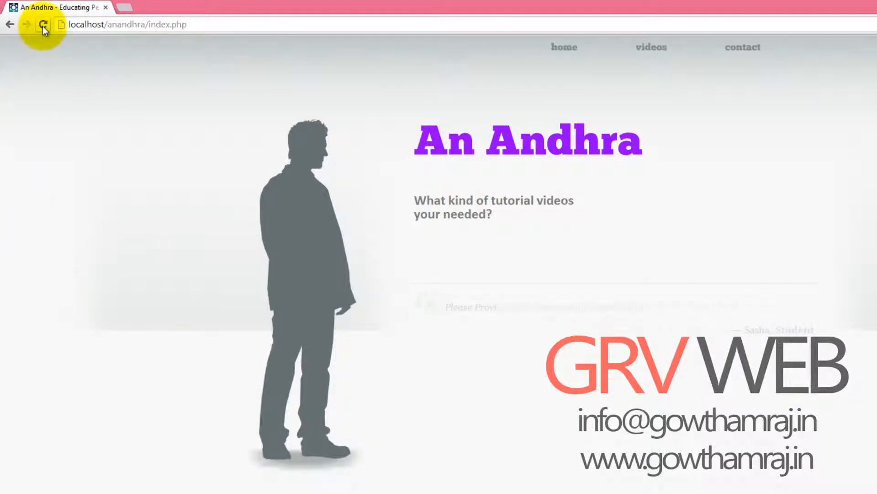
pyautogui.click(43, 24)
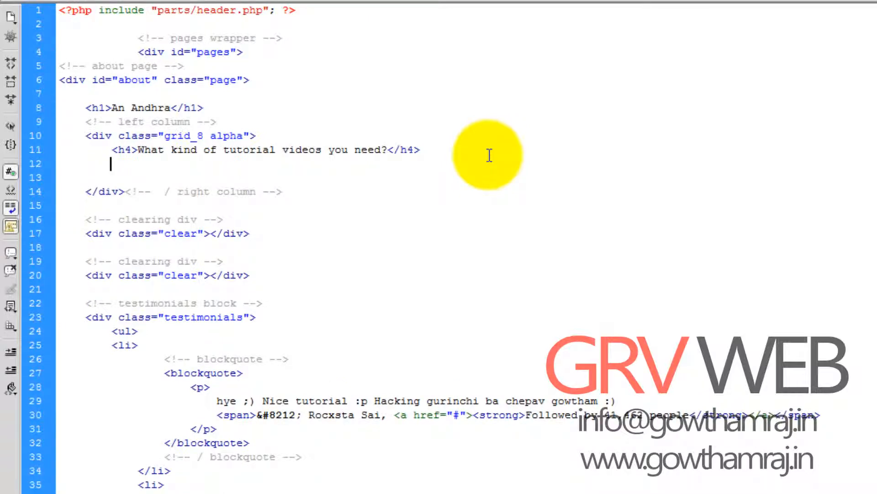
# Add a select element named 'ans' below the question.
pyautogui.write('<i')
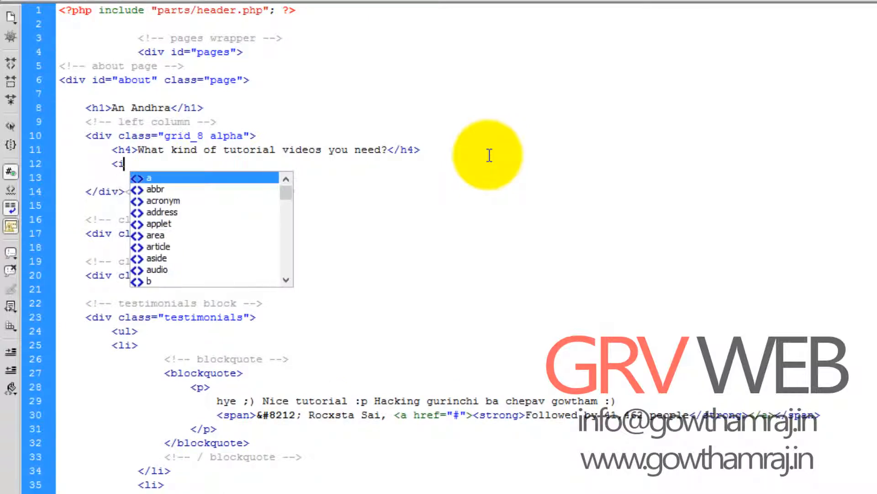
pyautogui.write('nput')
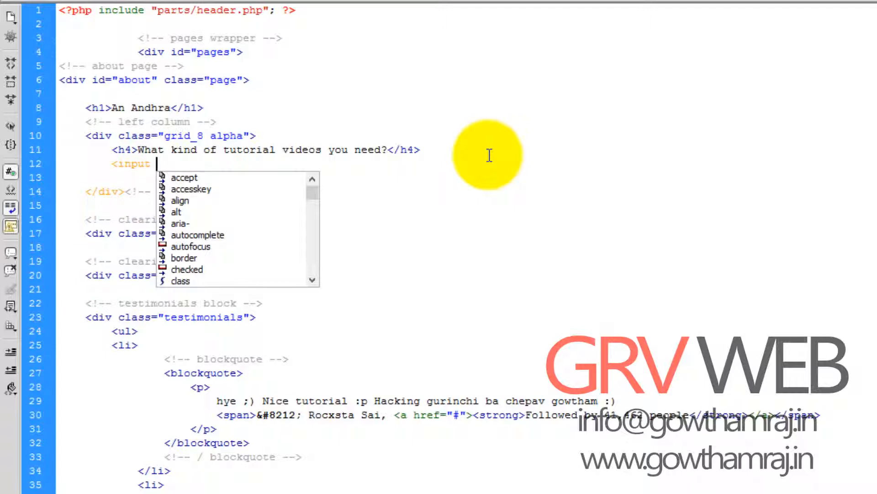
pyautogui.write('op')
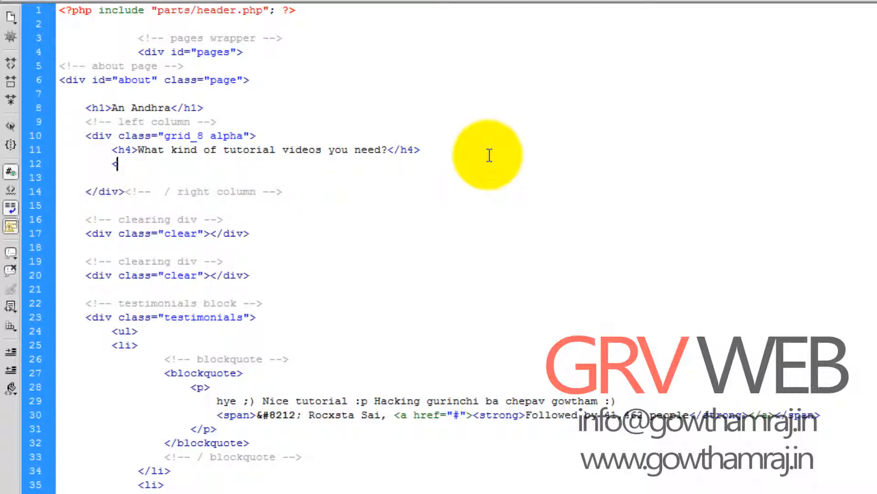
pyautogui.write('se')
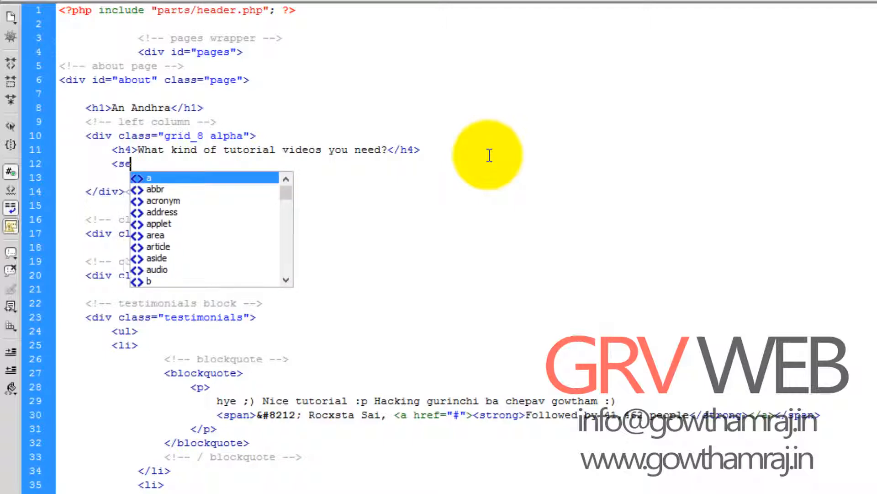
pyautogui.write('lect')
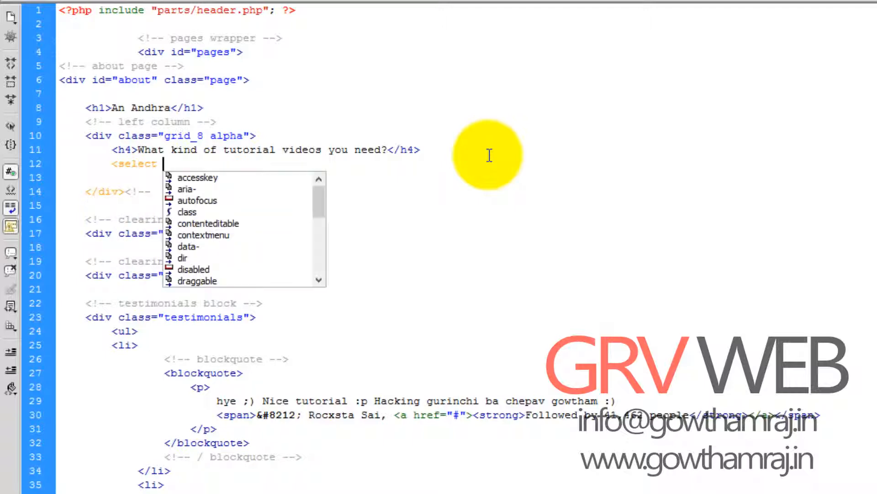
pyautogui.write('name="')
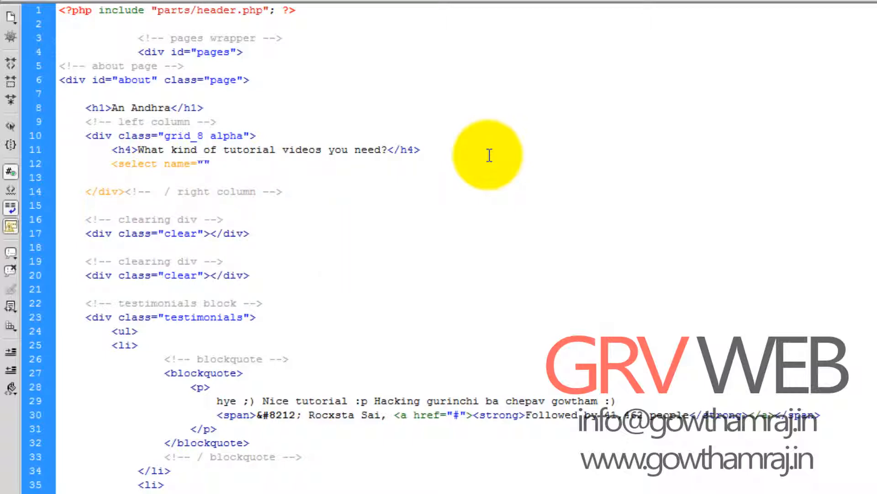
pyautogui.click(202, 164)
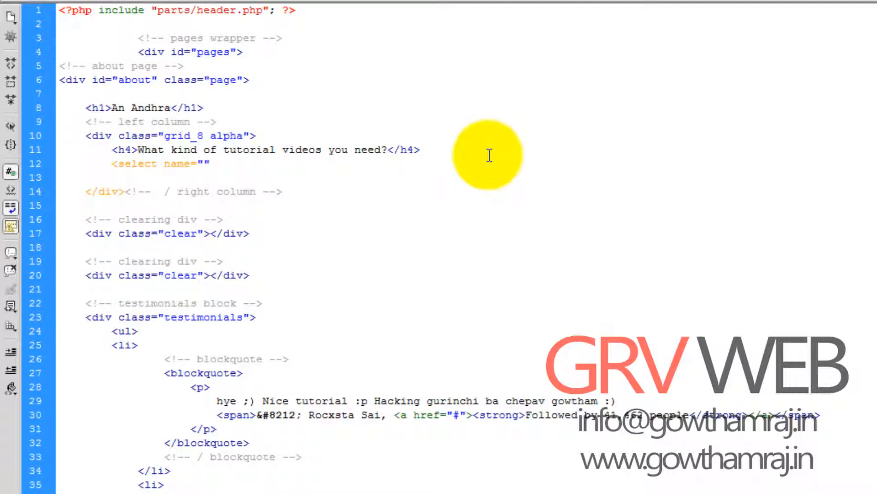
pyautogui.write('ans')
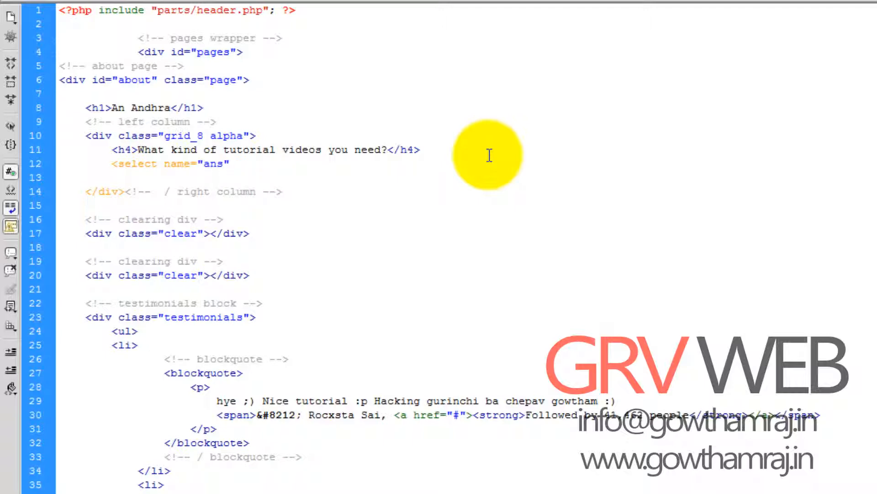
pyautogui.click(229, 164)
pyautogui.write(' >')
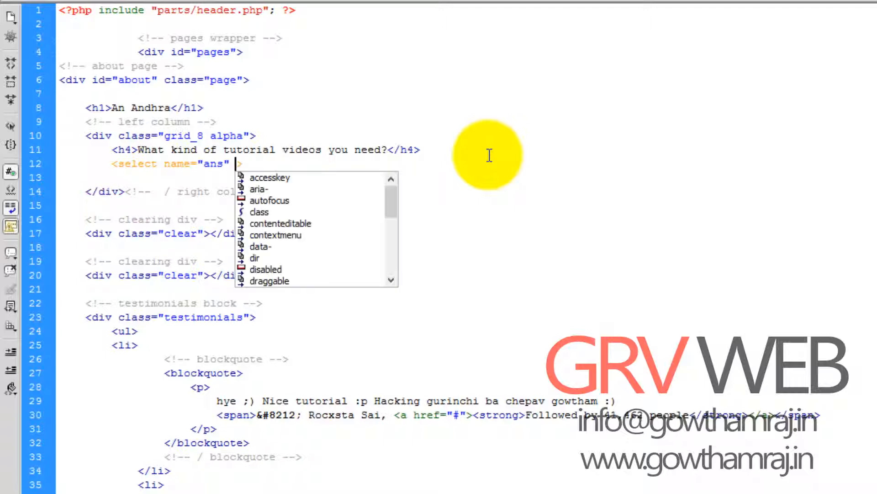
pyautogui.write('clas')
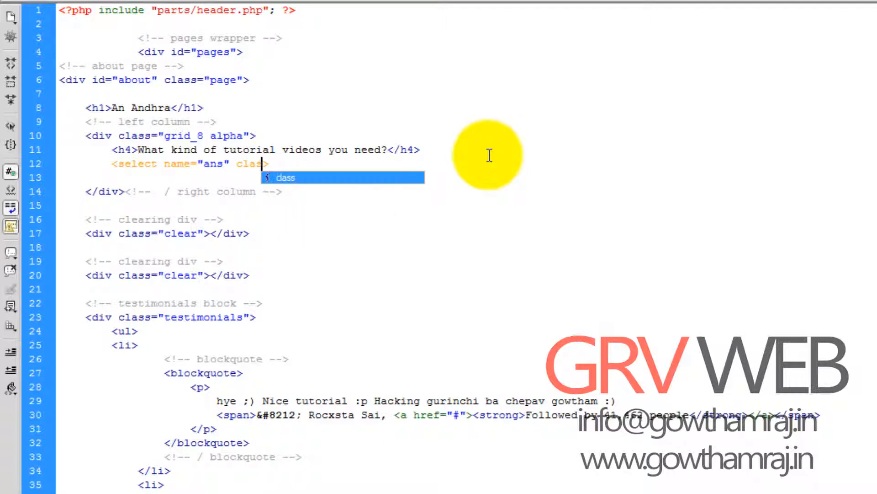
pyautogui.write('="')
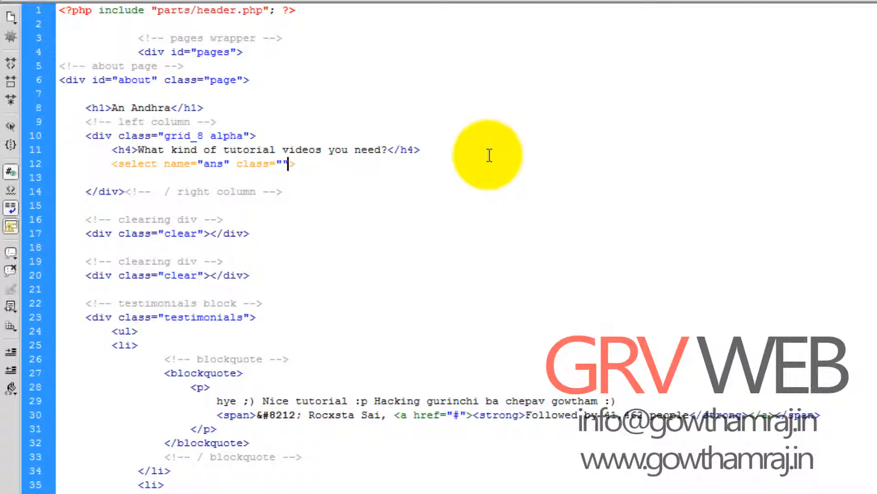
pyautogui.press('Backspace')
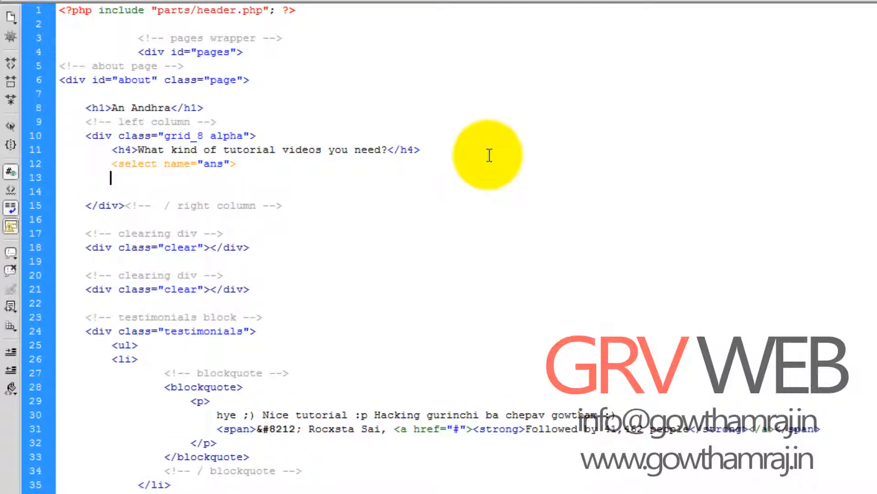
# Add an option with value 1 reading 'Php Tutorials', then close the select.
pyautogui.write('<')
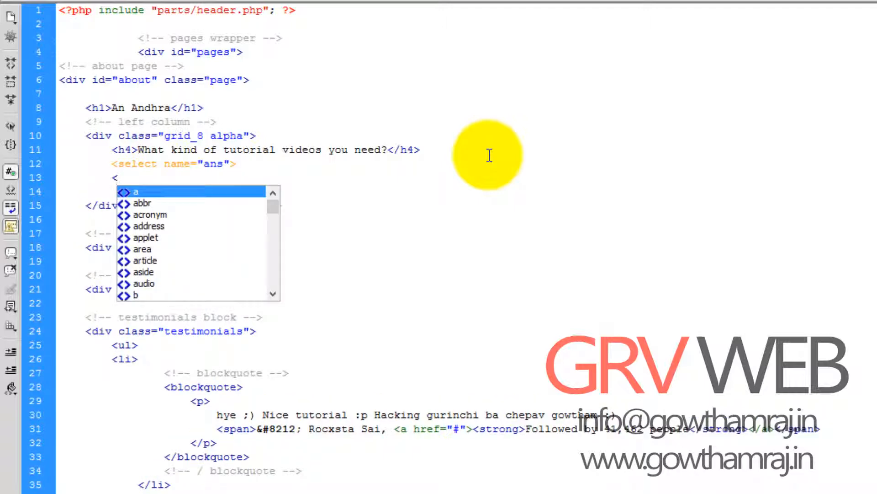
pyautogui.write('option')
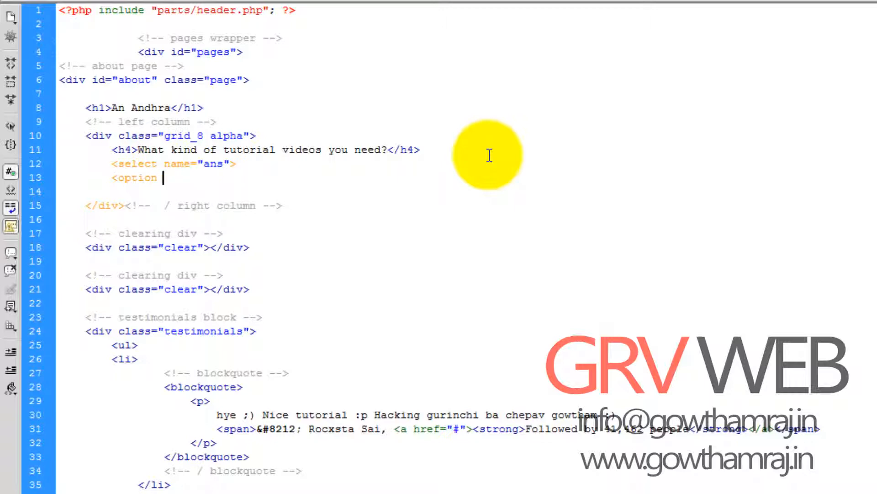
pyautogui.write('ve')
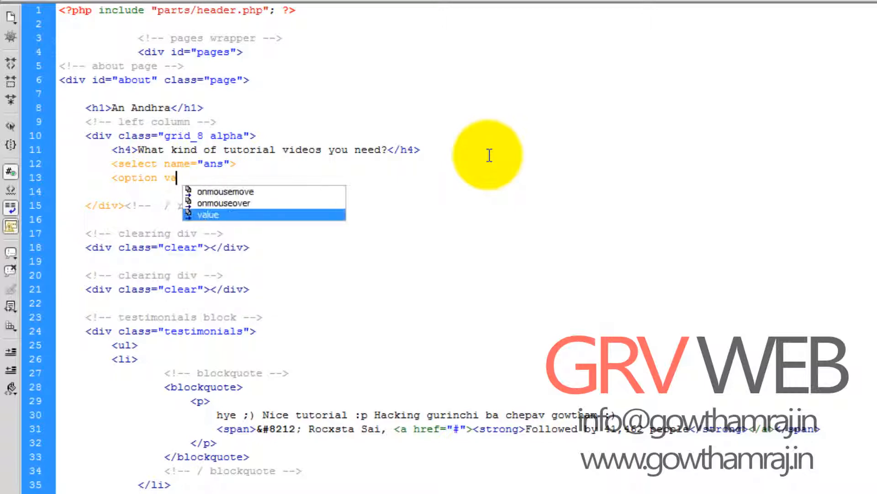
pyautogui.press('Tab')
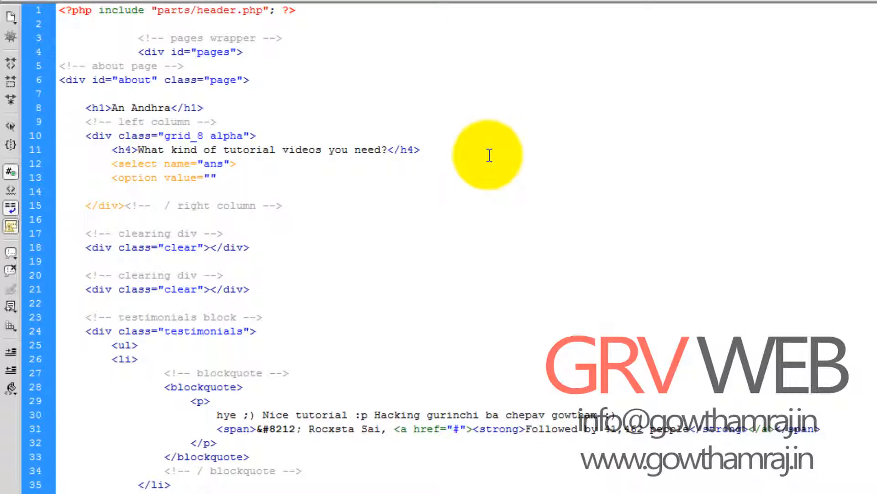
pyautogui.write('1')
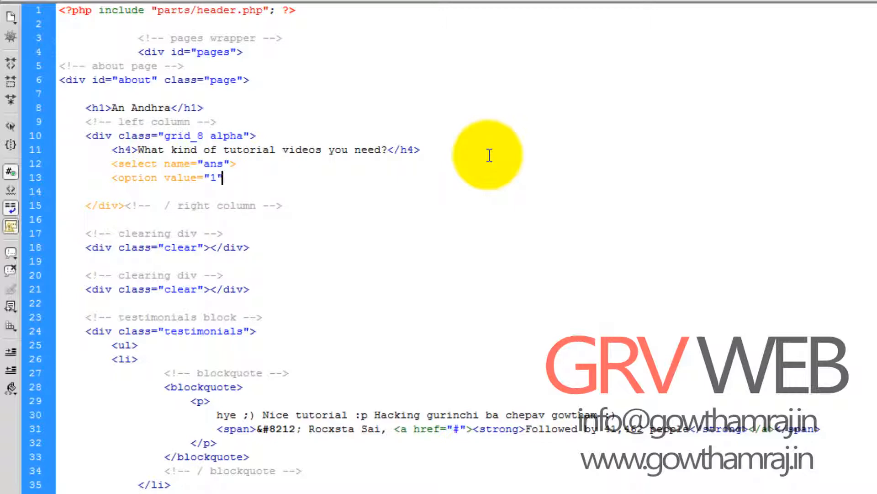
pyautogui.write('>')
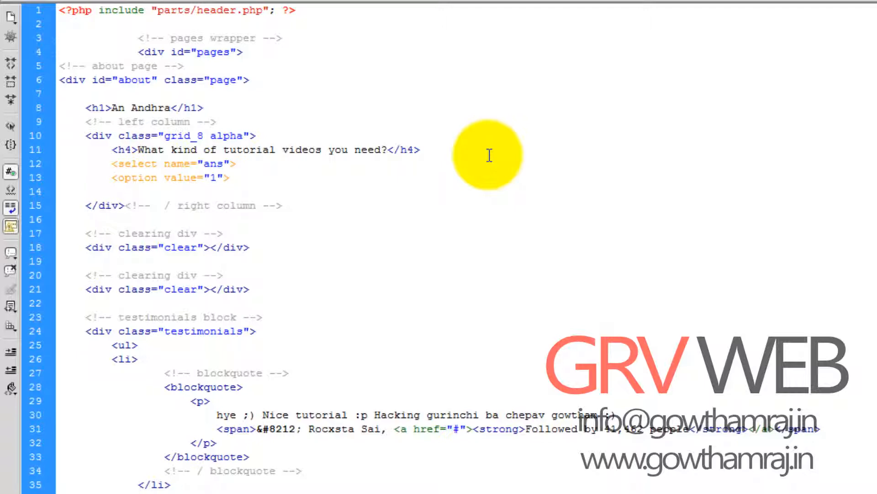
pyautogui.write('E')
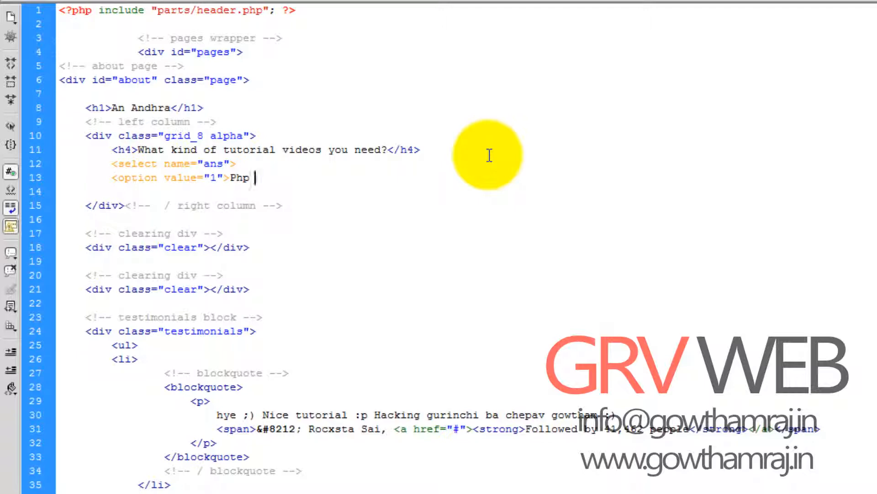
pyautogui.write('Tuto')
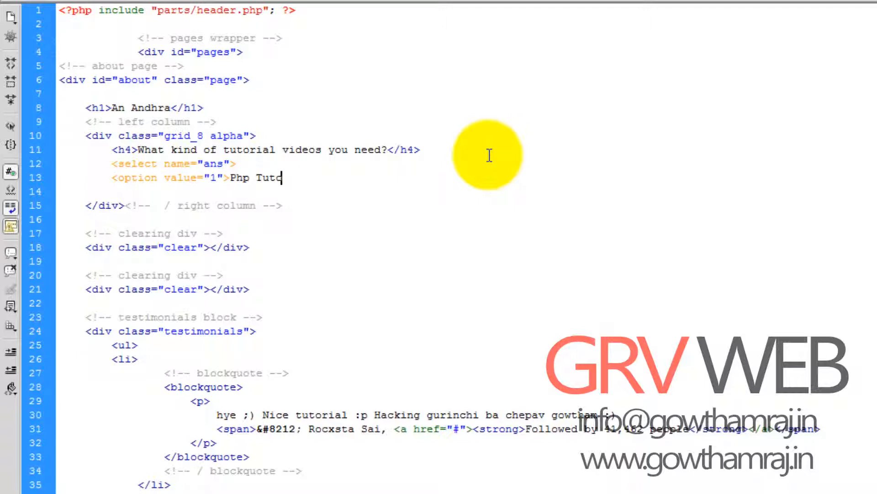
pyautogui.write('rials')
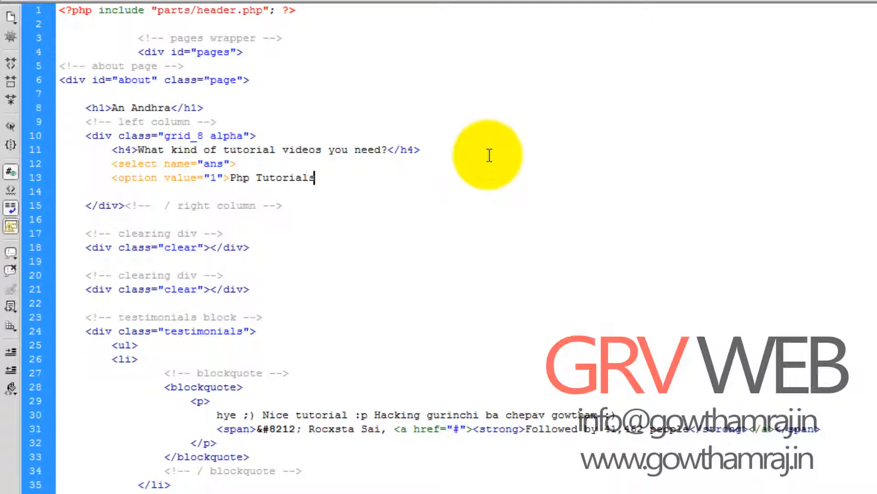
pyautogui.write('</option>')
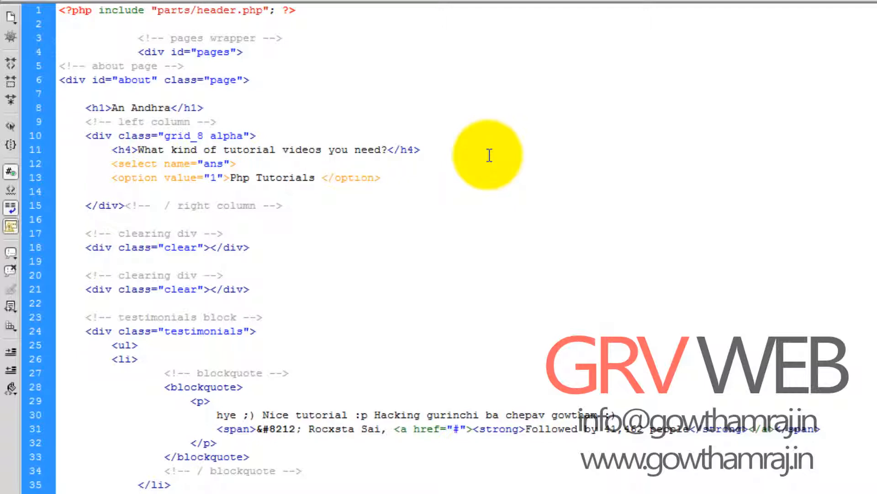
pyautogui.write('</select>')
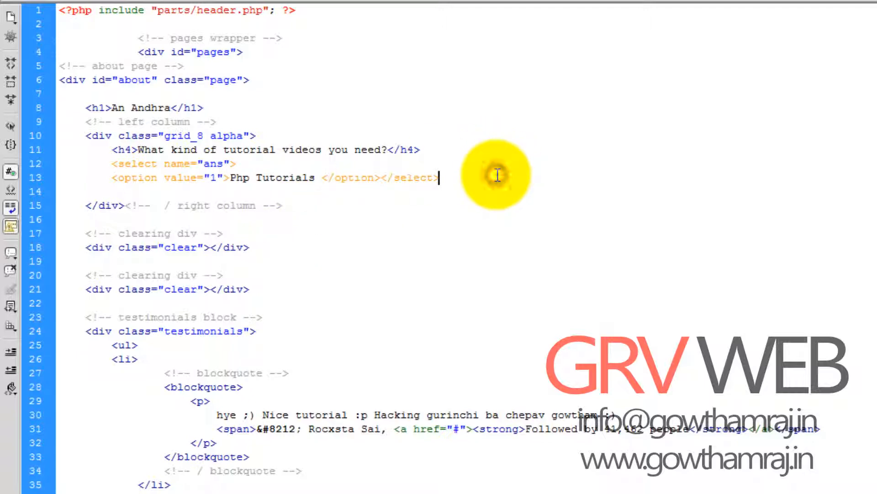
# Add a self-closing submit input with value 'Vote' after the select.
pyautogui.write('<')
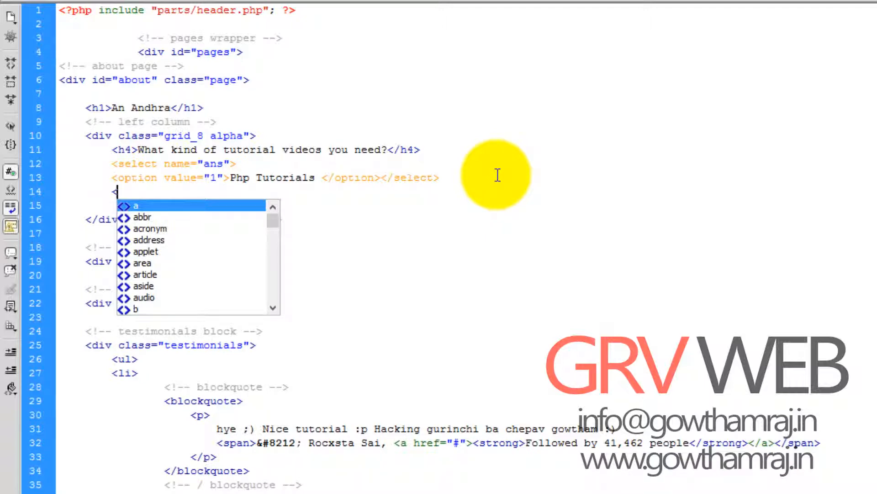
pyautogui.write('su')
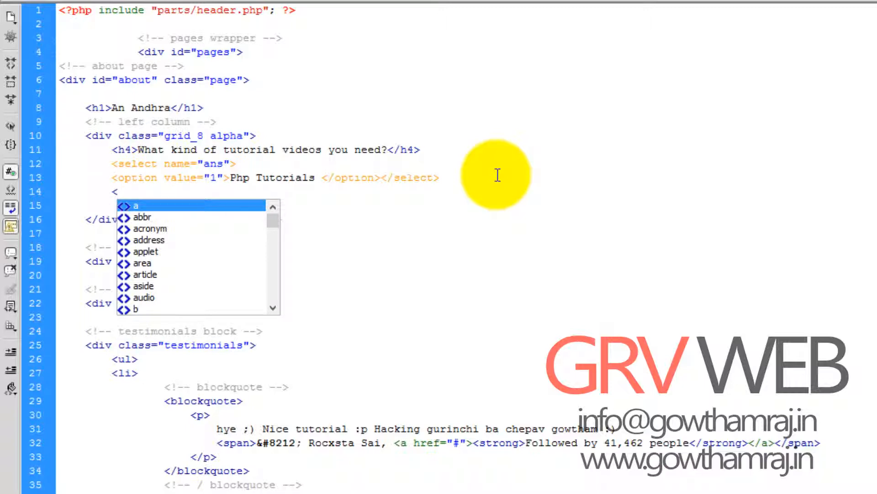
pyautogui.write('input')
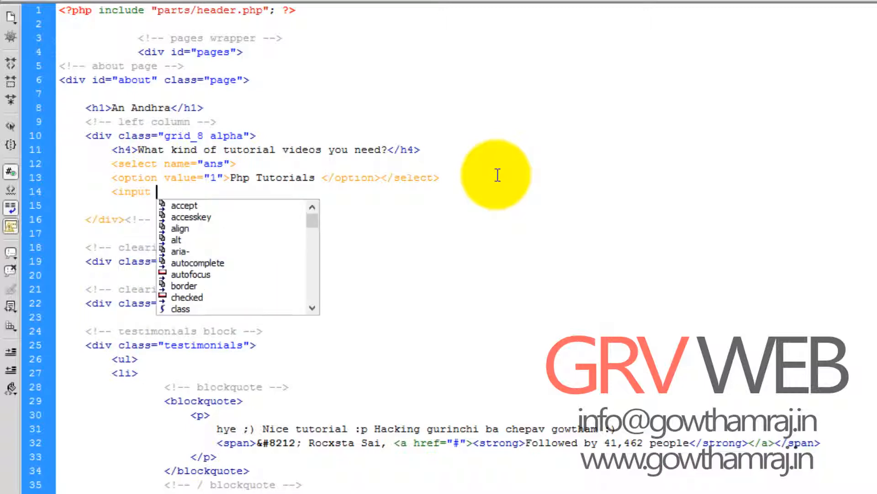
pyautogui.write('type="submit')
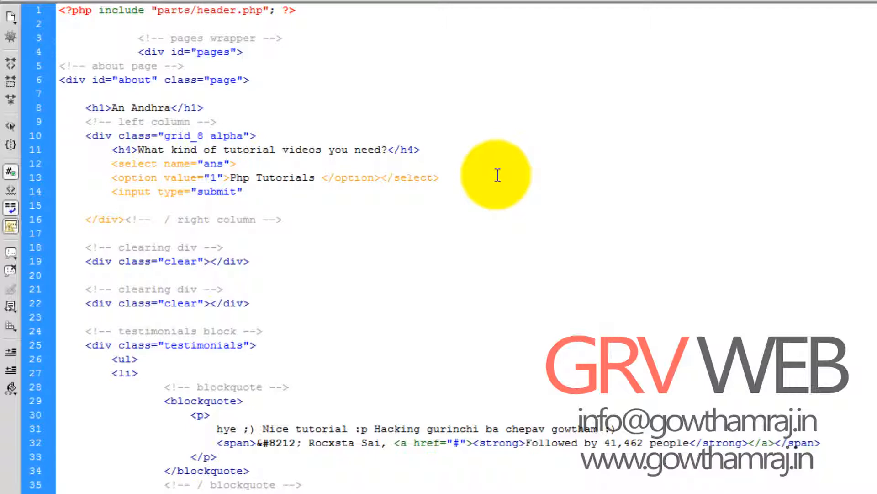
pyautogui.write('Va')
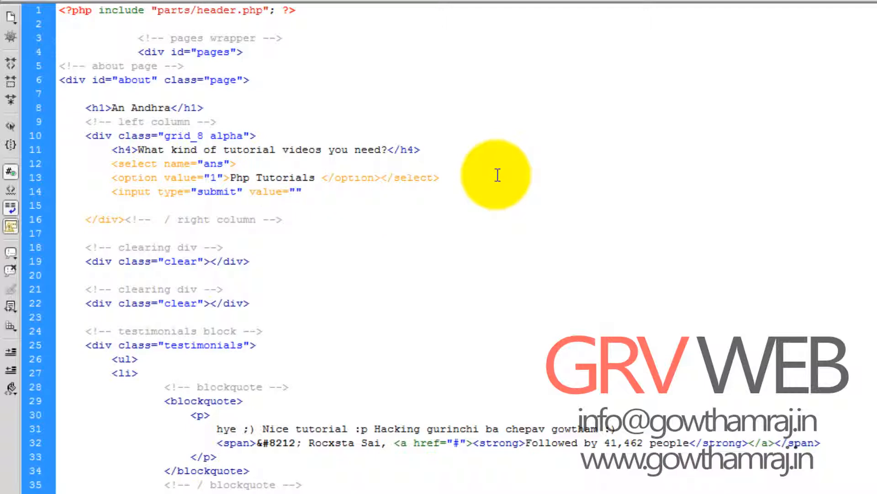
pyautogui.write('s')
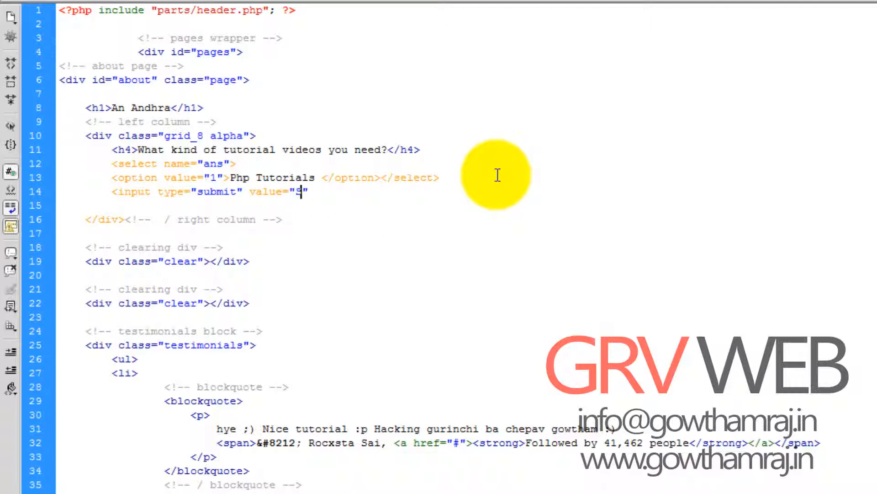
pyautogui.write('Vo')
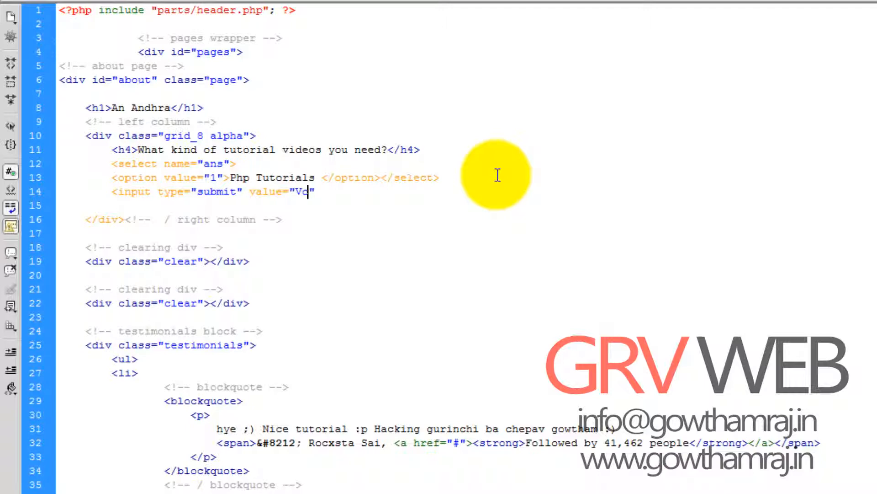
pyautogui.write('te')
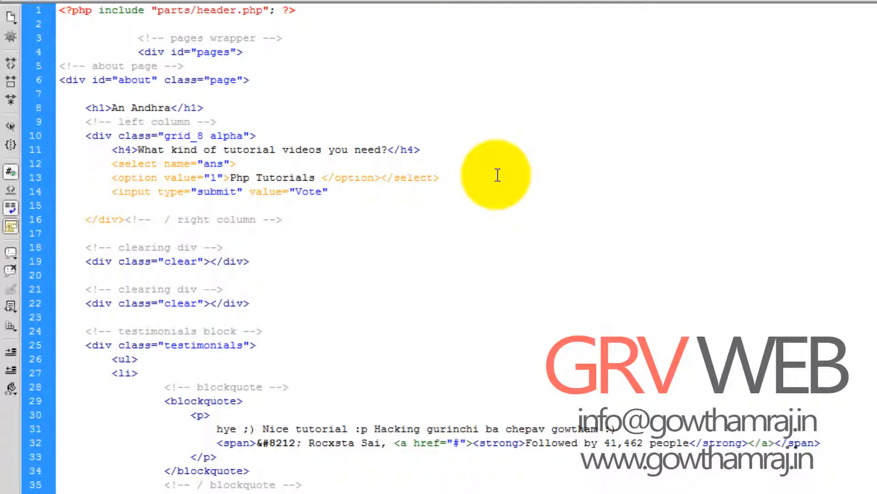
pyautogui.write('/>')
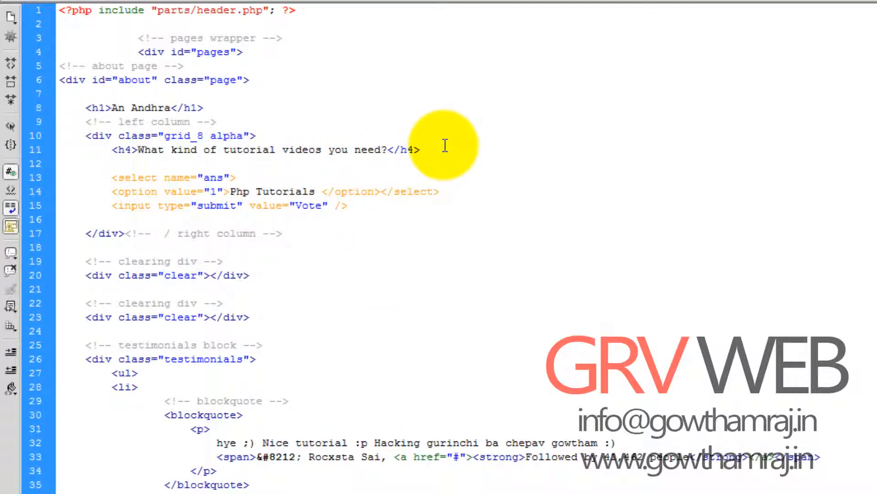
# Wrap the select and Vote button in a form with action vote.php and method post.
pyautogui.write('<form action="')
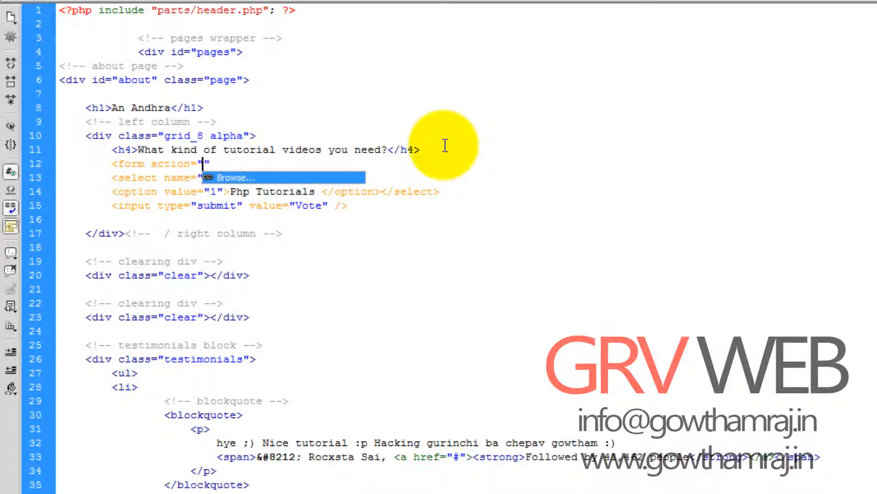
pyautogui.write('vote')
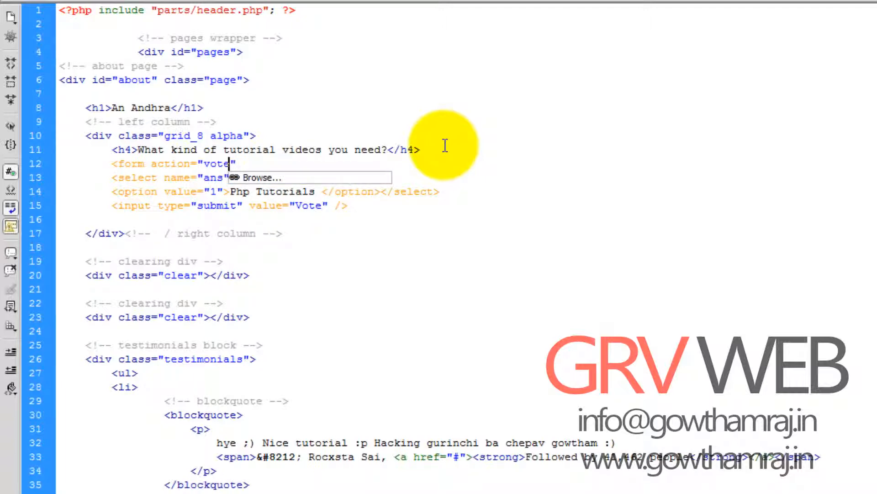
pyautogui.write('.php')
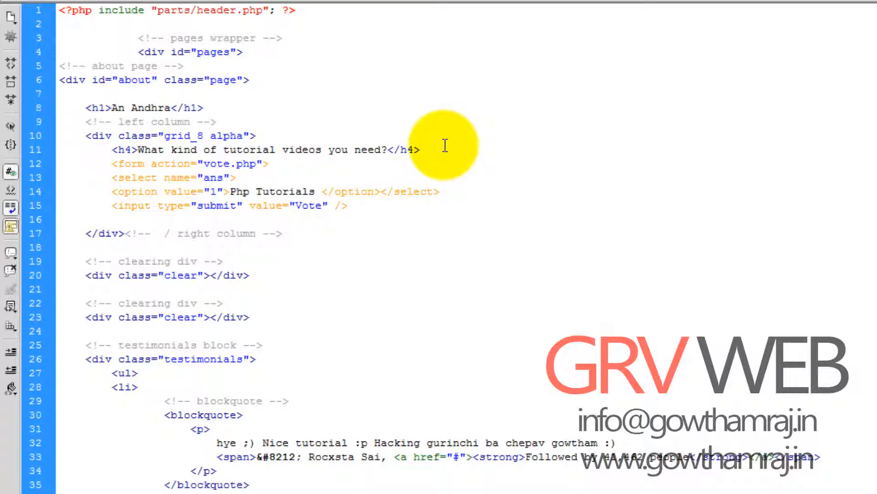
pyautogui.write('method=""')
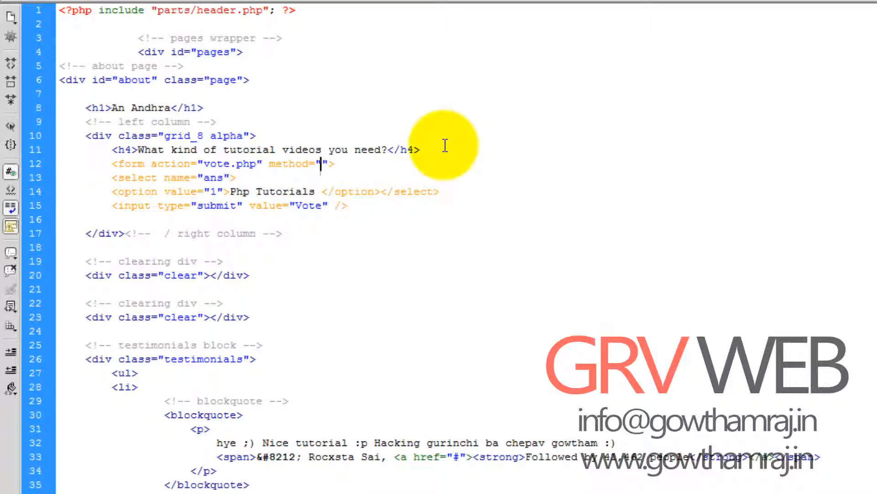
pyautogui.write('post')
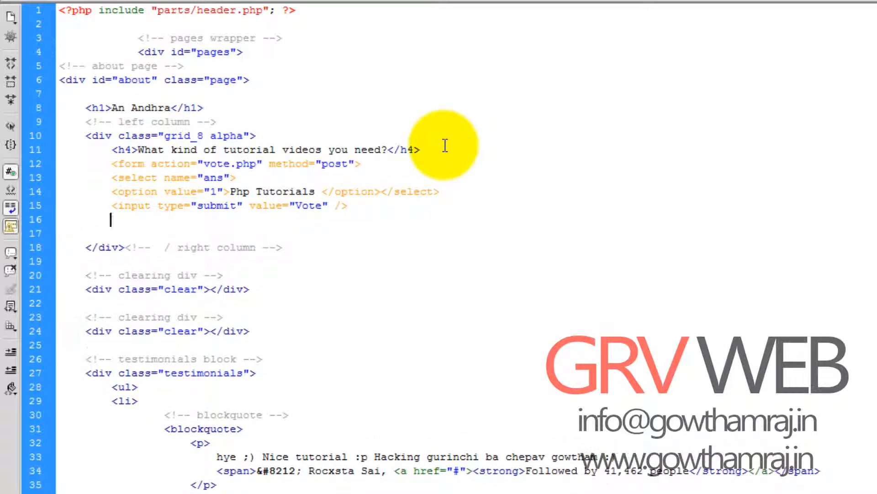
pyautogui.write('</form>')
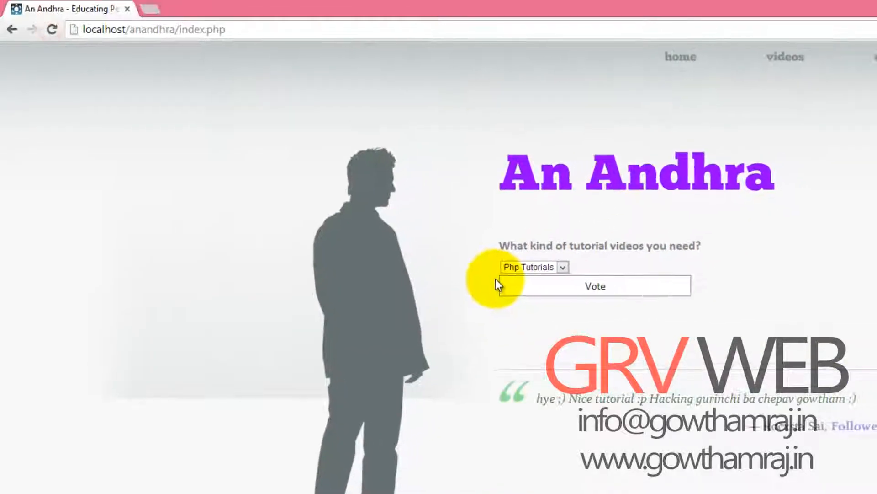
# Try the Php Tutorials dropdown on the reloaded index.php page in Chrome.
pyautogui.click(594, 286)
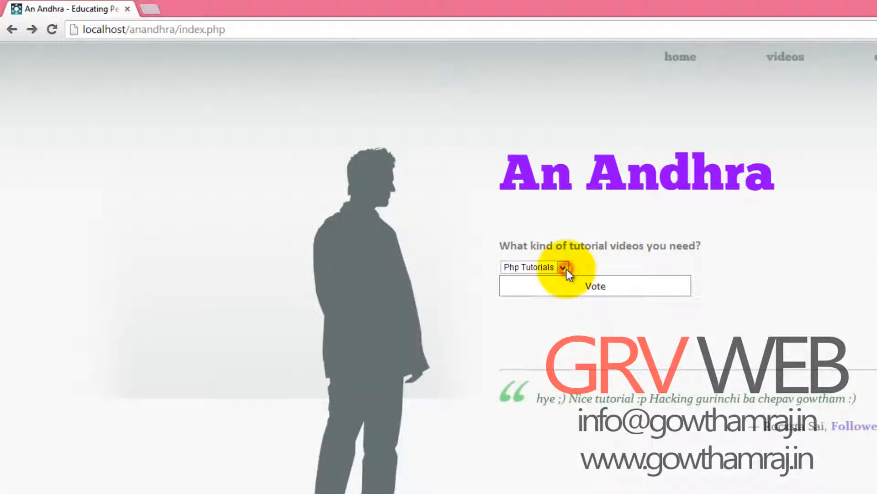
pyautogui.moveTo(783, 329)
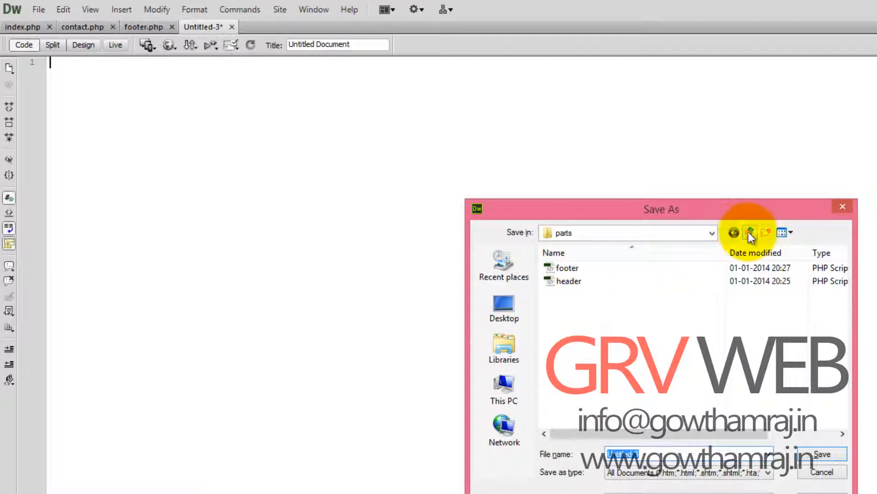
# Save the new blank file as vote.php in the anandhra folder.
pyautogui.click(749, 232)
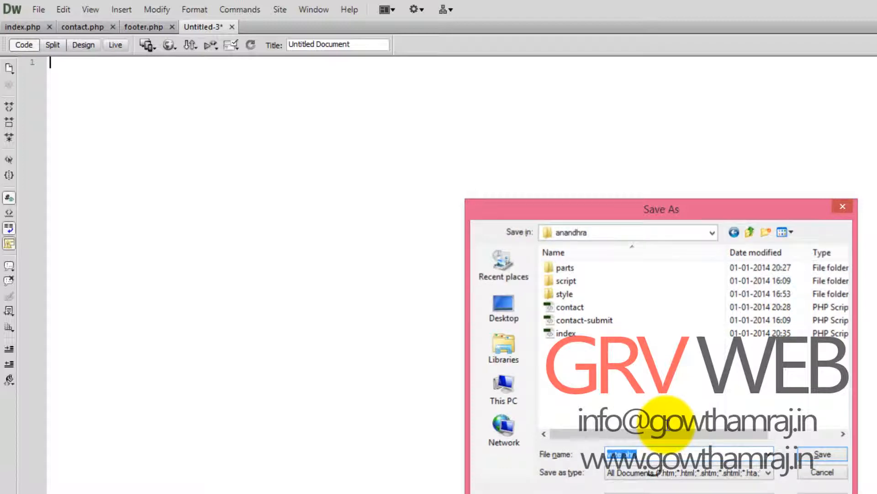
pyautogui.click(821, 453)
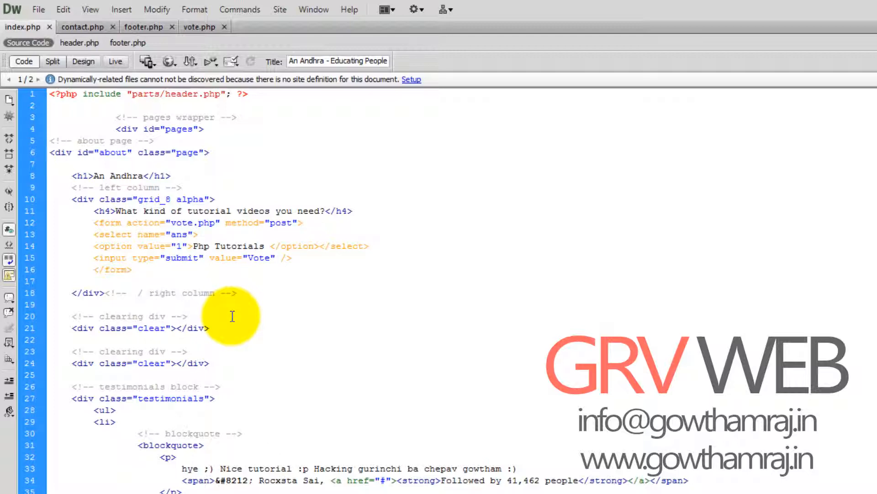
pyautogui.click(132, 269)
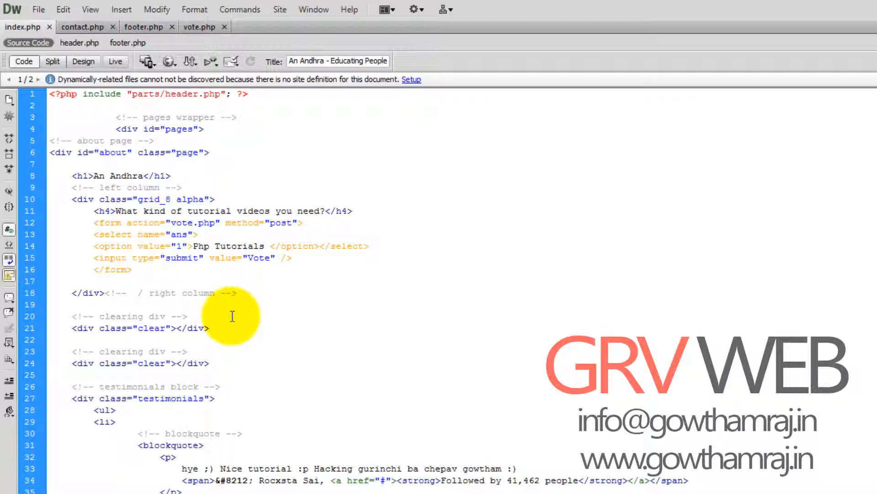
pyautogui.click(133, 269)
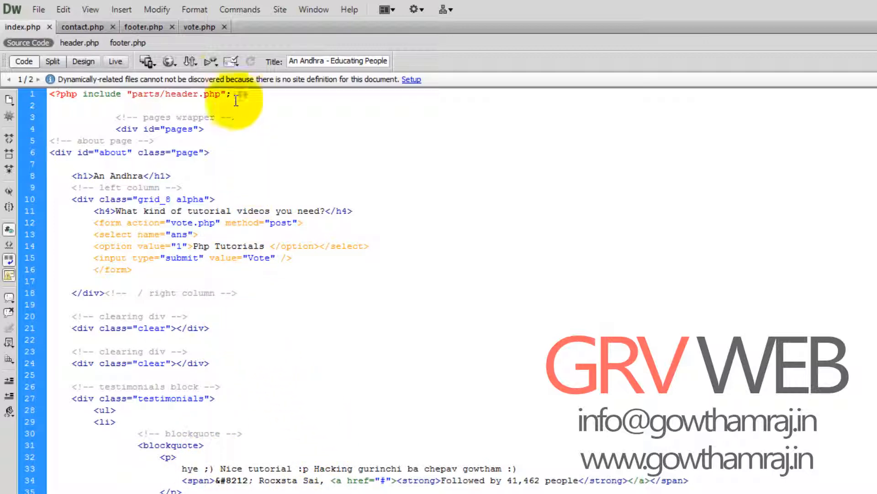
pyautogui.write('?>')
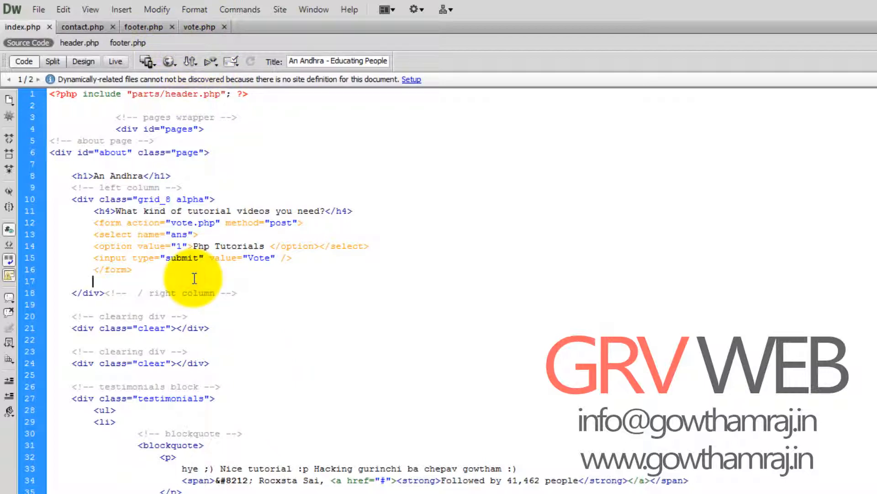